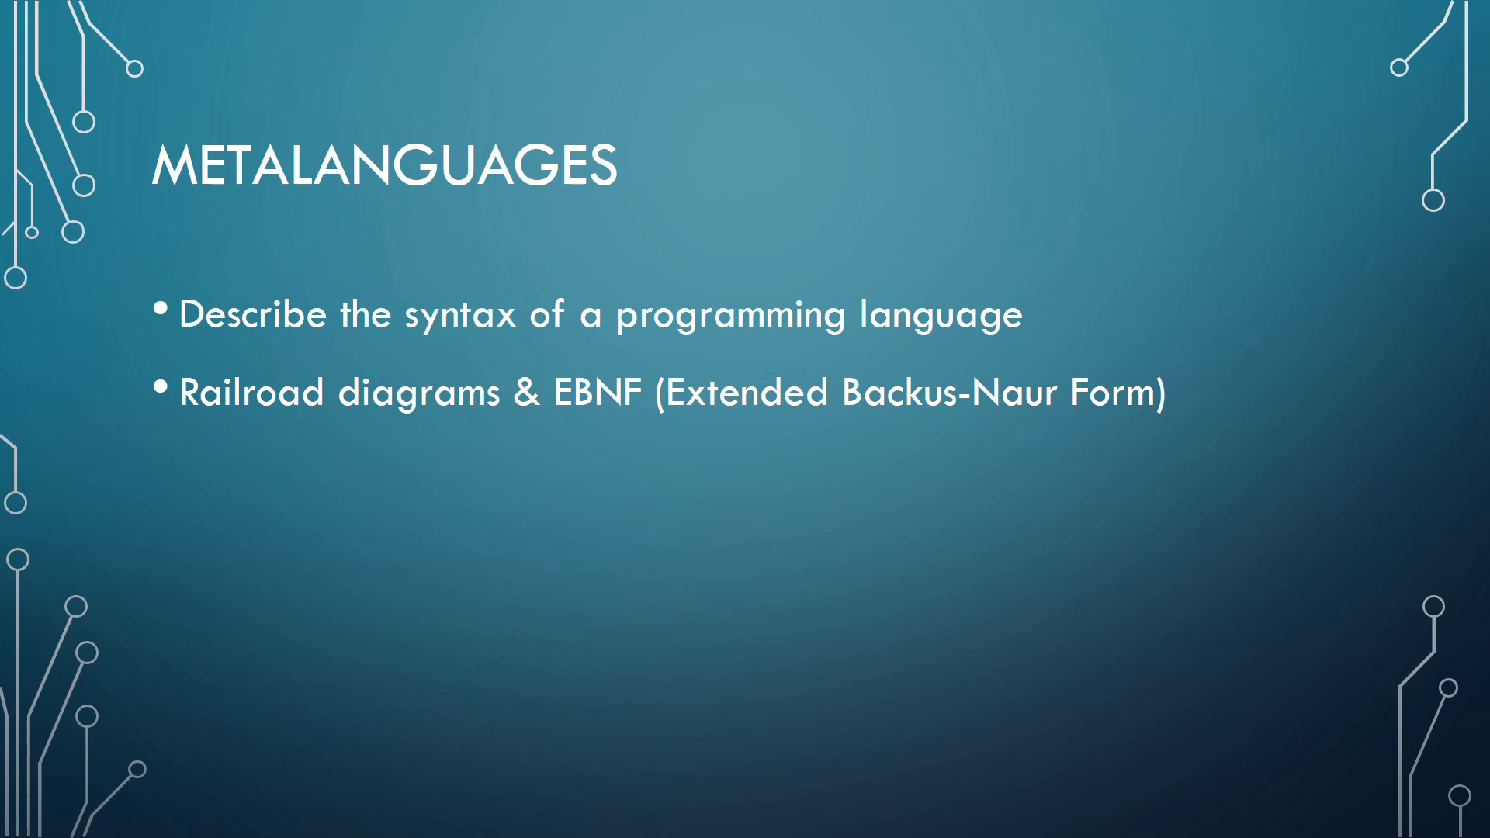
- Advance to the Railroad Diagrams slide before sketching tracks and ringing the Digit 0–9 diagram
key("right")
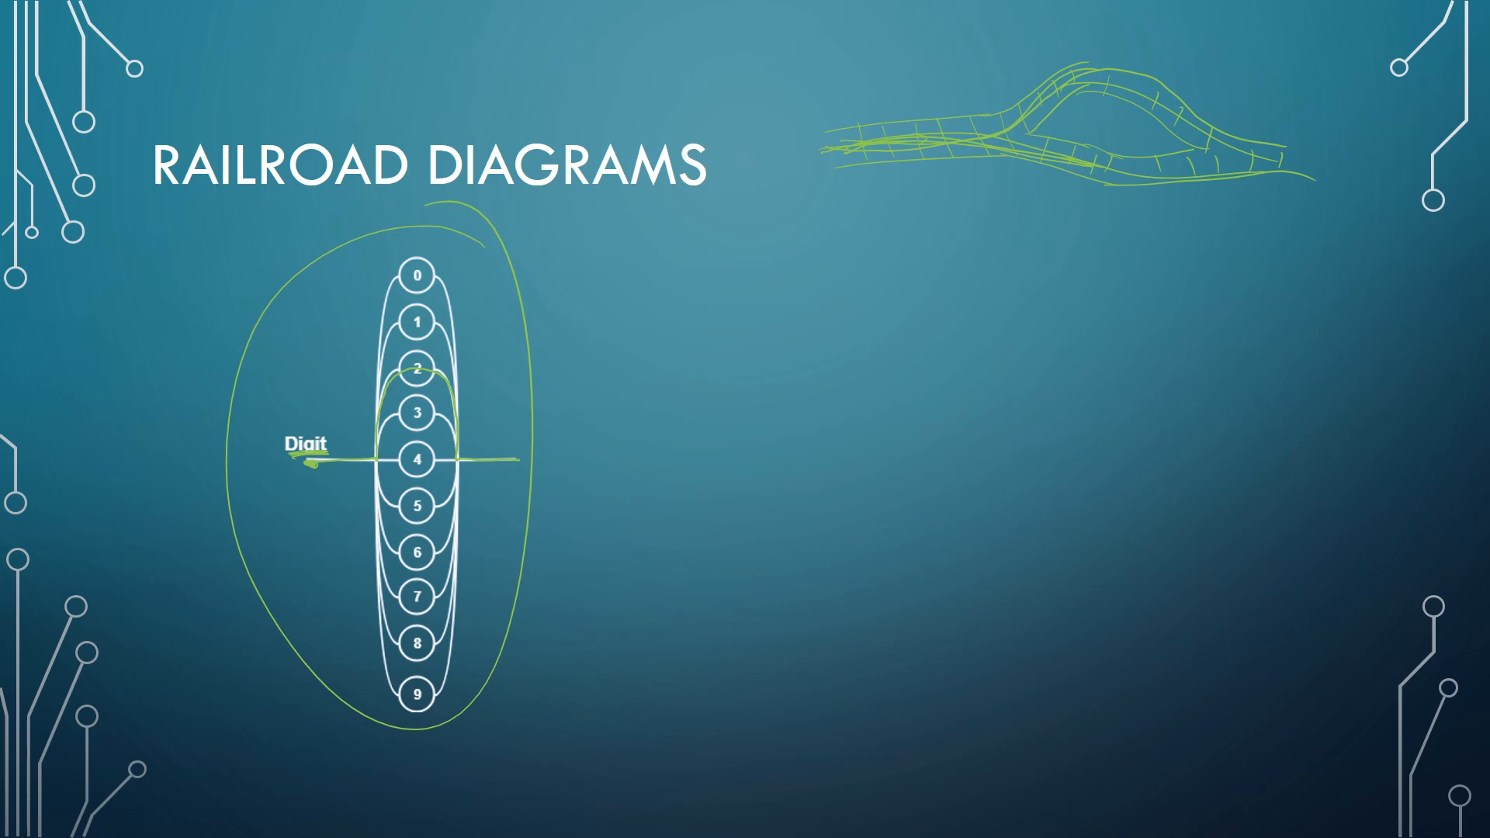
- Pen example digits 2 and 7 beside Digit, then -2 under Integer with its Digit box ringed
left_click_drag(265, 498, 295, 533)
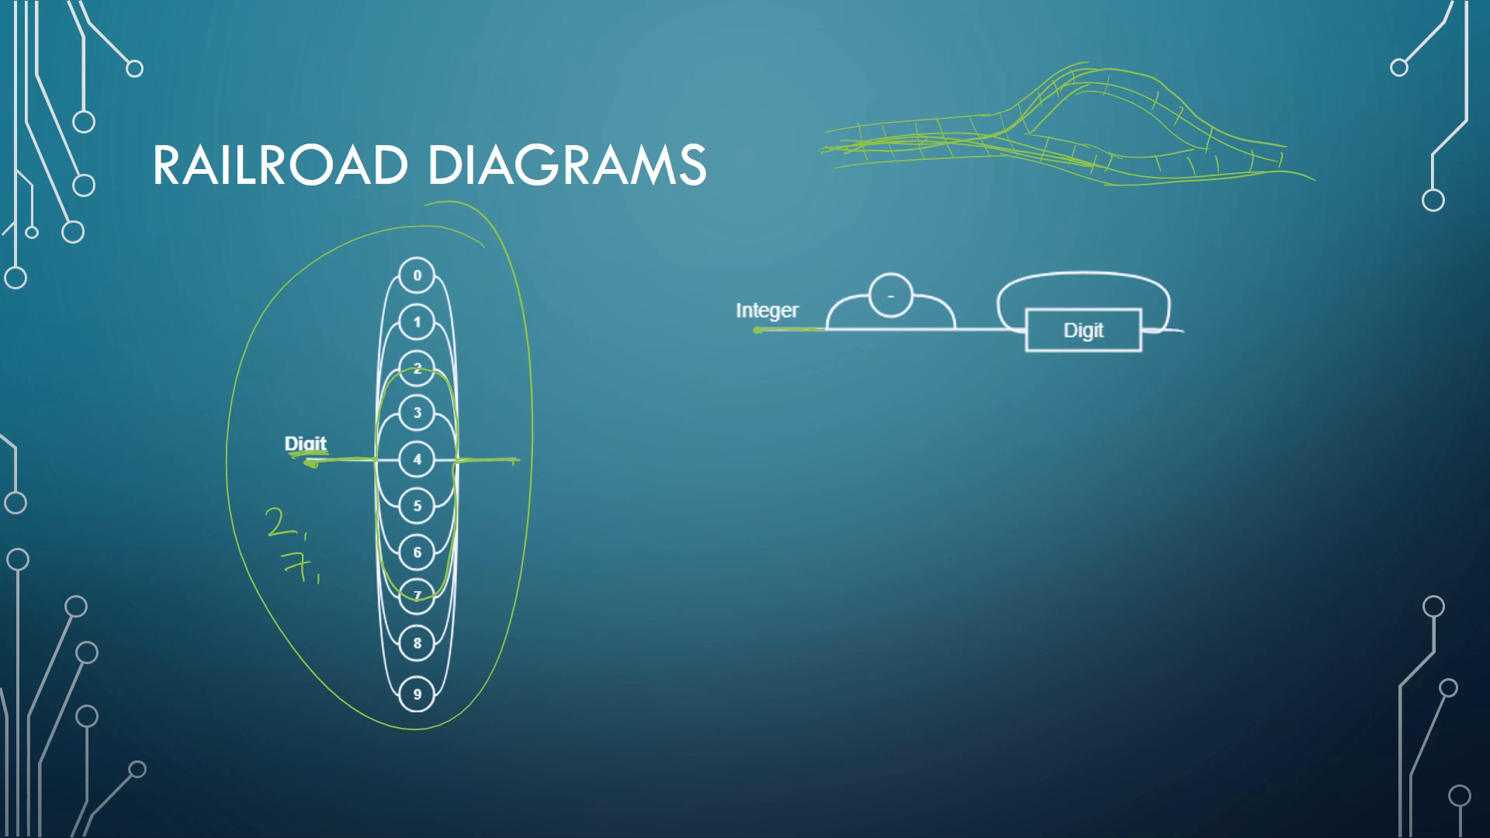
left_click_drag(837, 328, 869, 304)
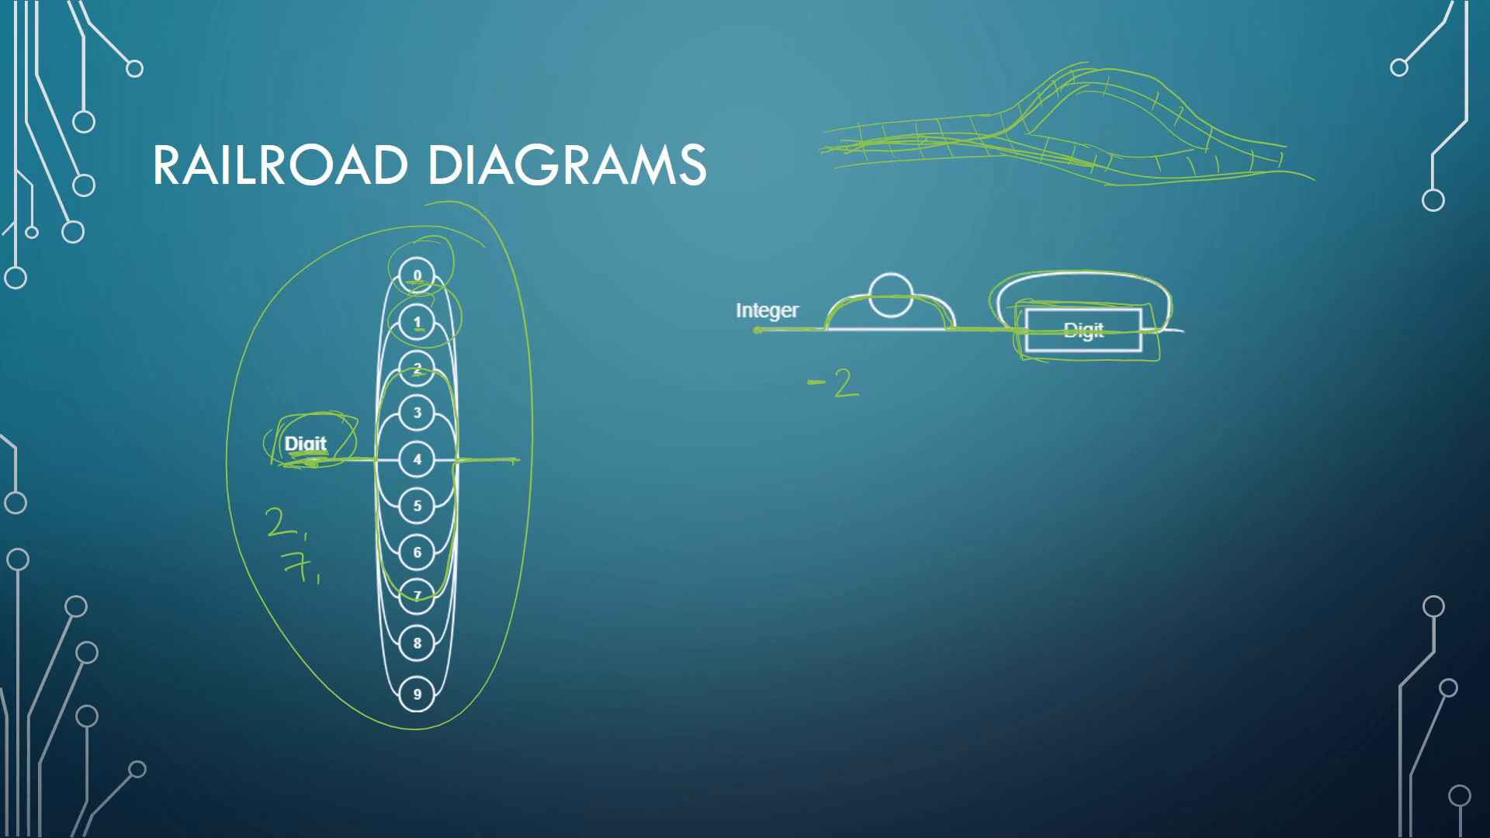
- In yellow, underline the Integer path with 8731 and write String1 under the variable-name diagram
left_click_drag(860, 366, 879, 389)
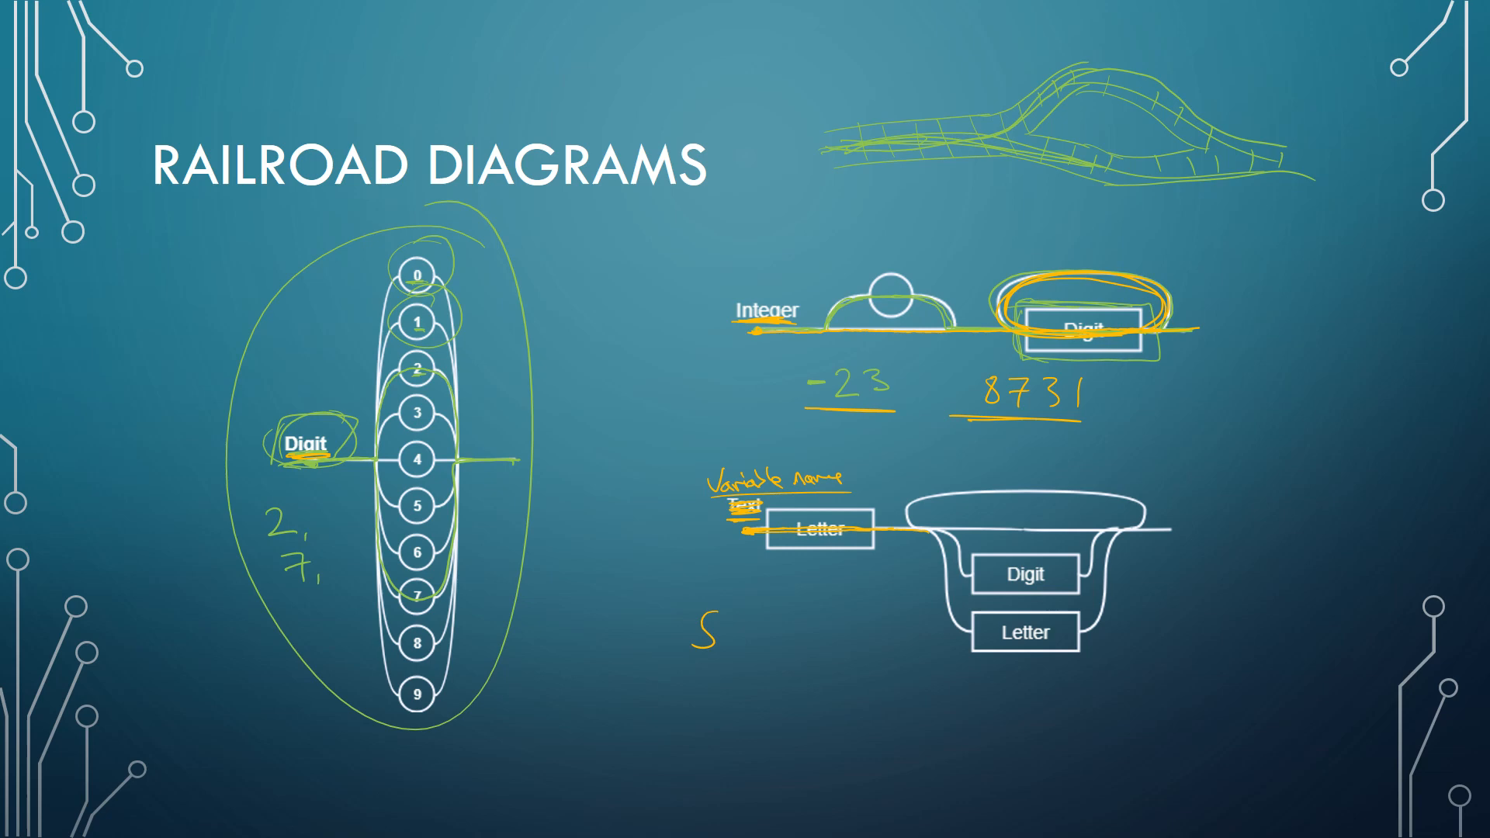
left_click_drag(917, 519, 1040, 632)
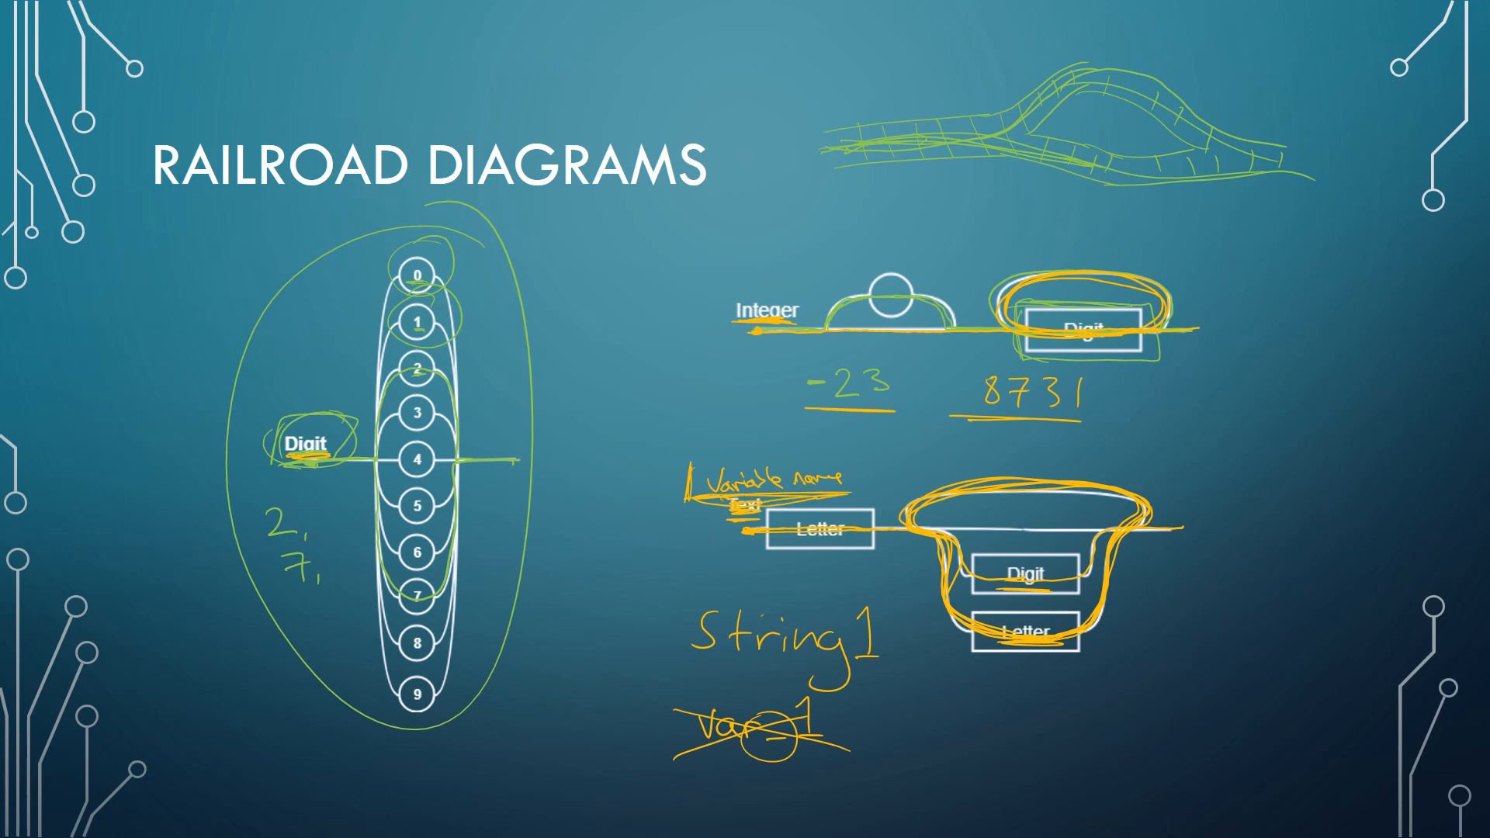
- On the EBNF slide, circle the | separators in the Digit rule and label the first as "or"
key("right")
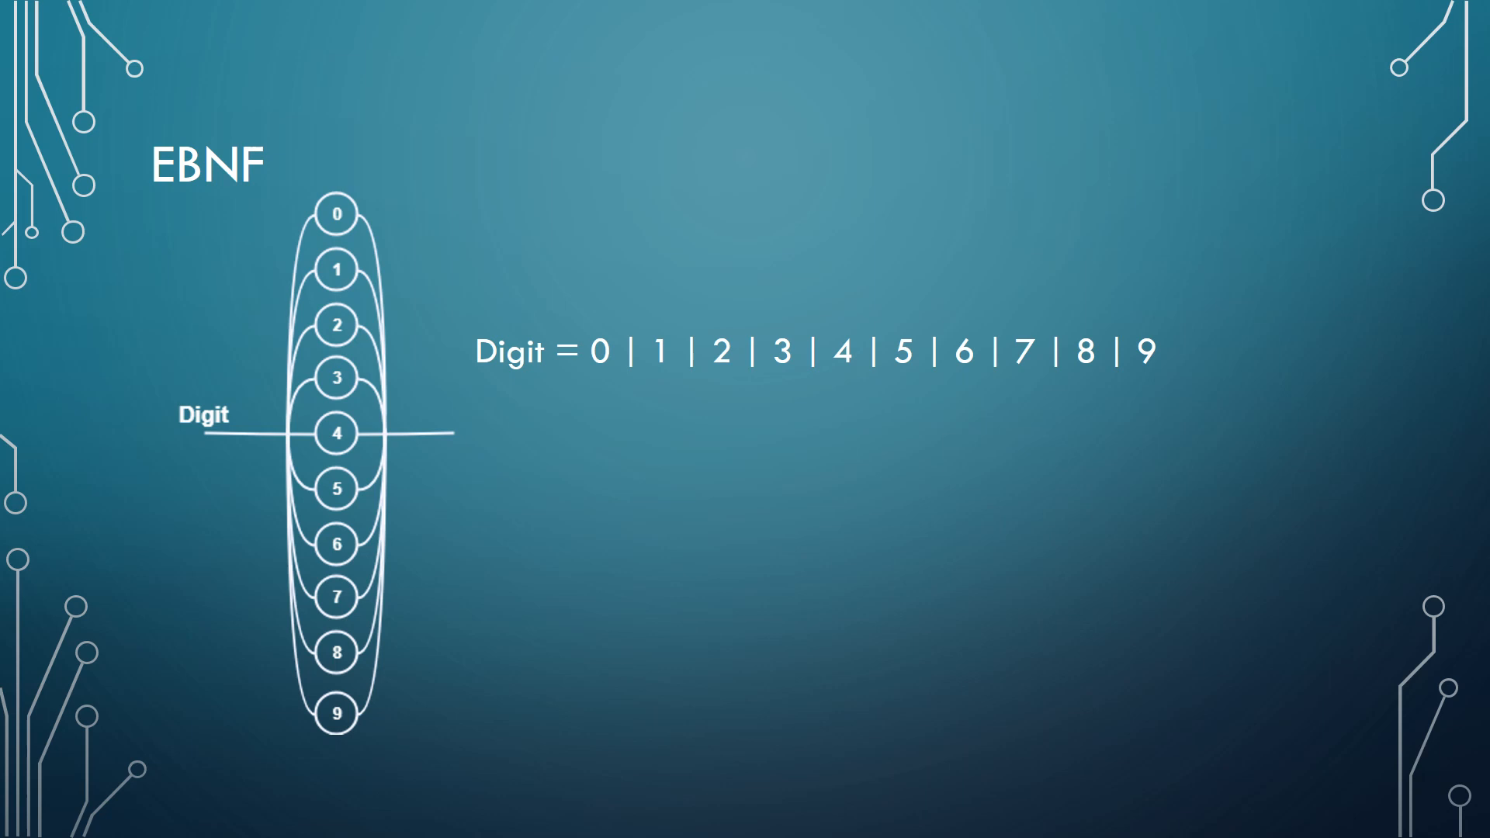
left_click_drag(201, 435, 456, 433)
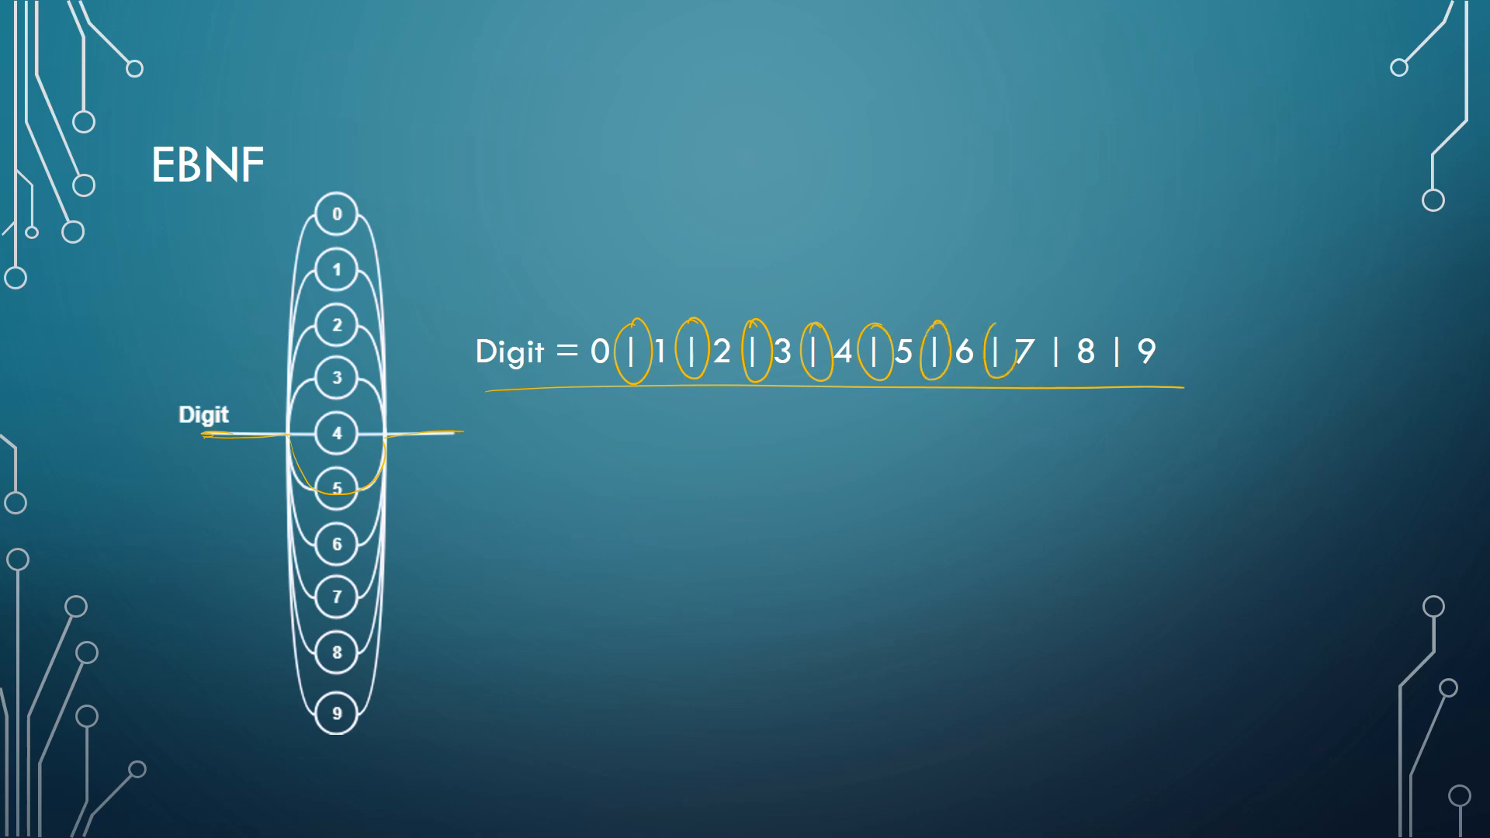
left_click_drag(1035, 342, 1102, 371)
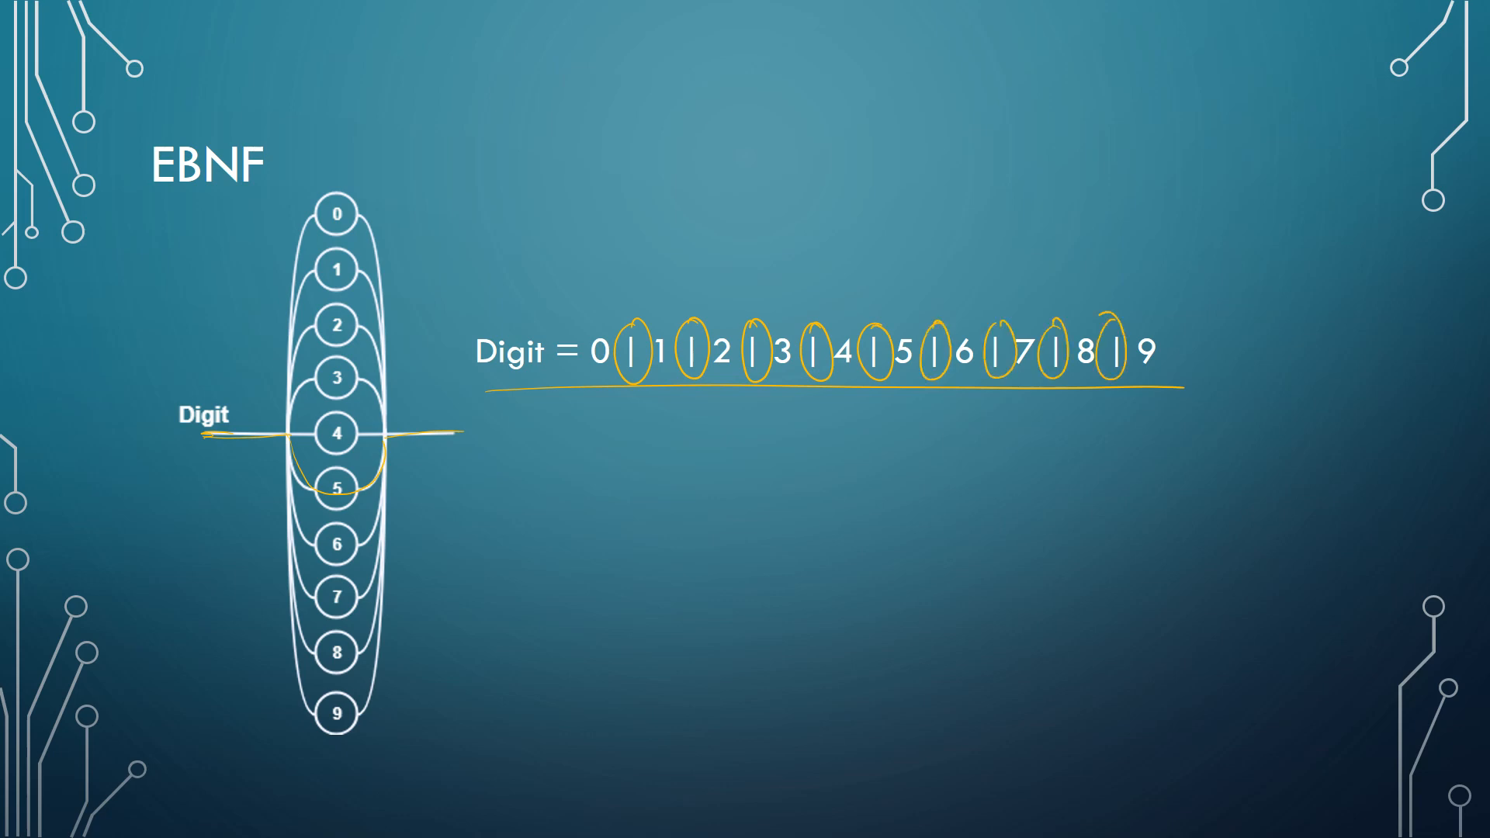
left_click_drag(650, 318, 812, 238)
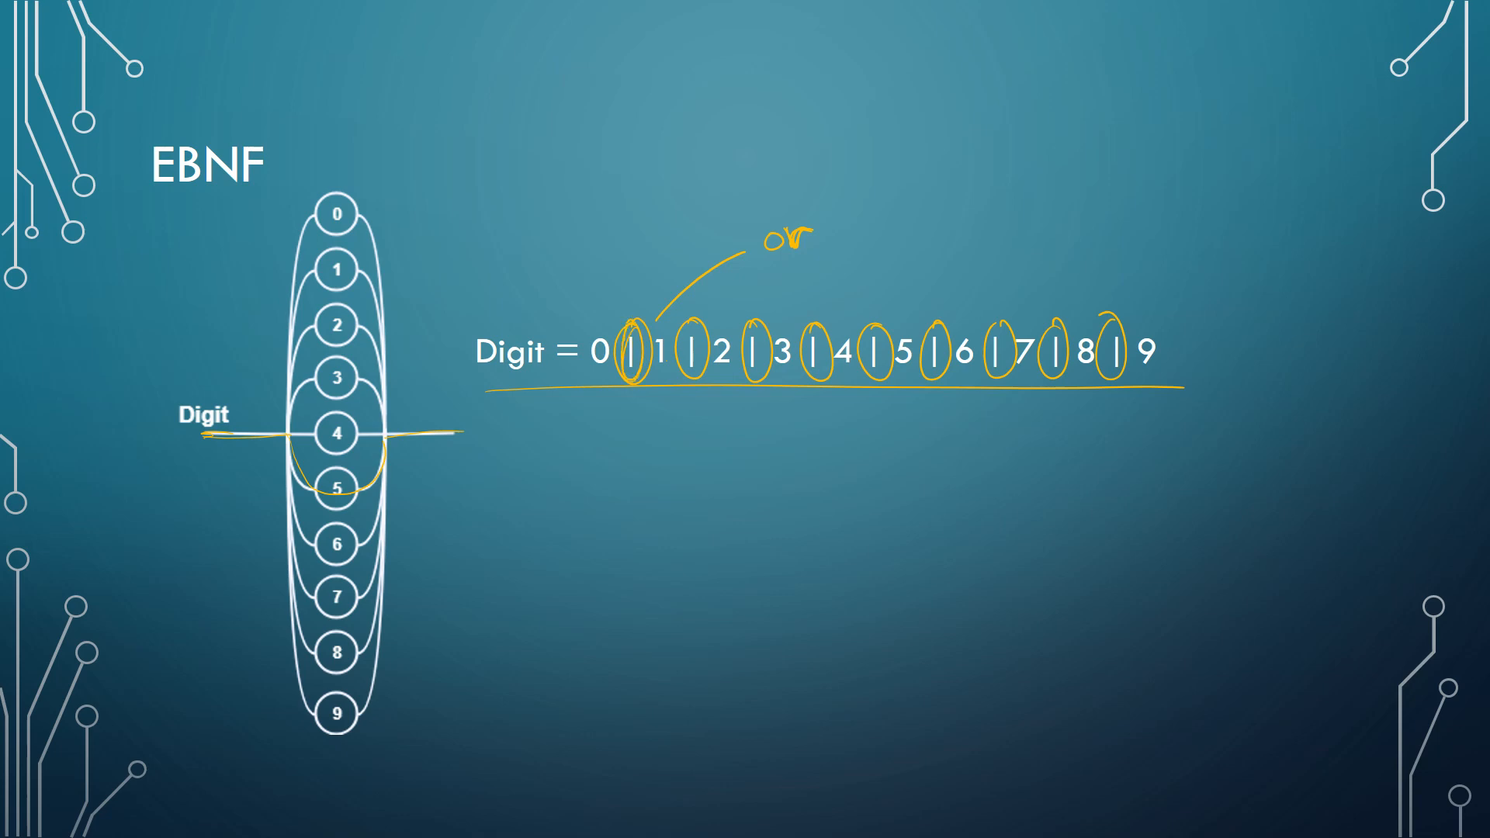
left_click_drag(653, 443, 654, 489)
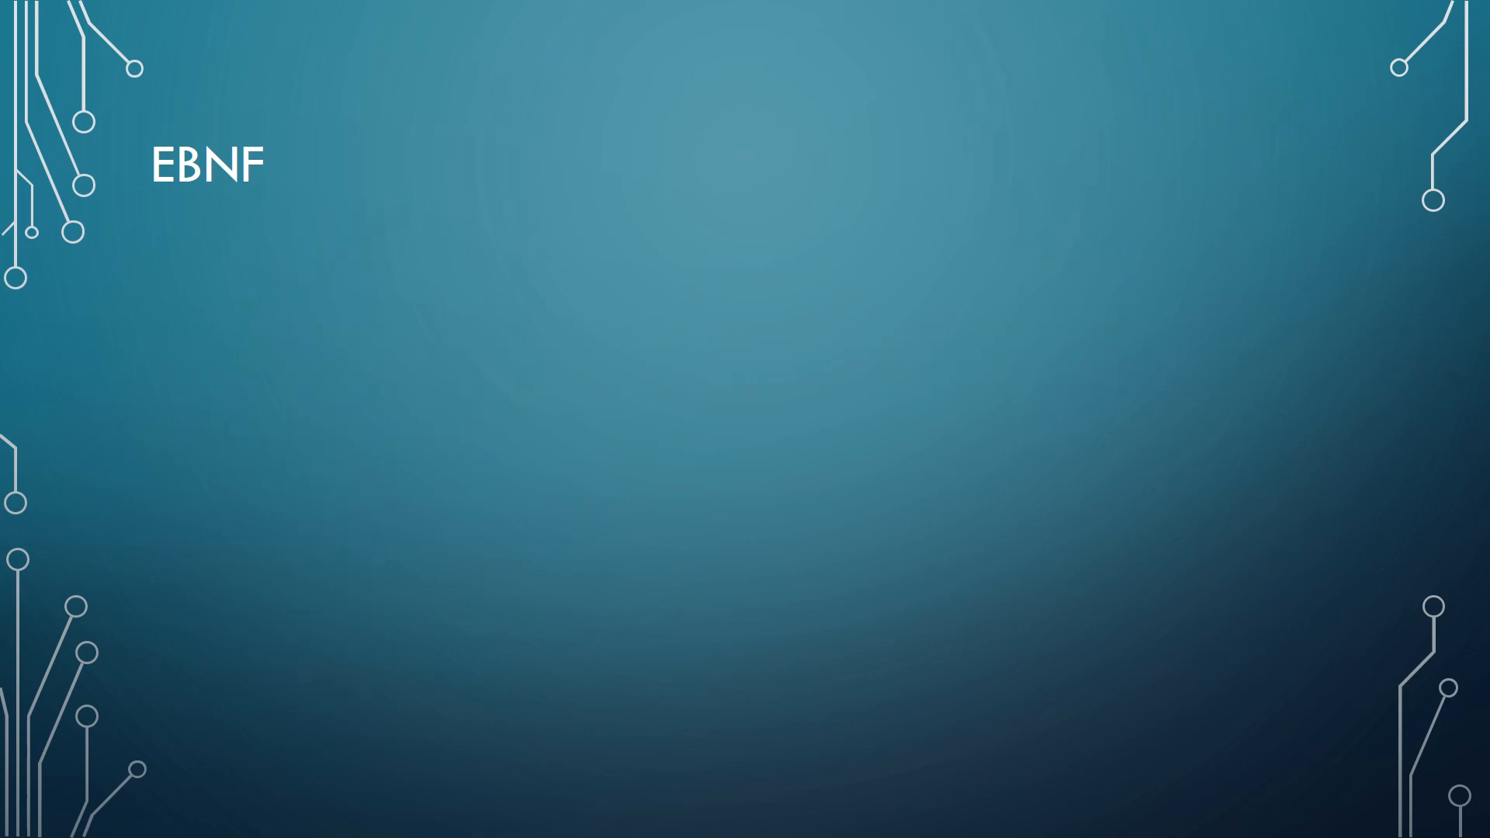
- On the Integer slide, circle the minus branch and mark the optional minus with a square-bracket pair
key("right")
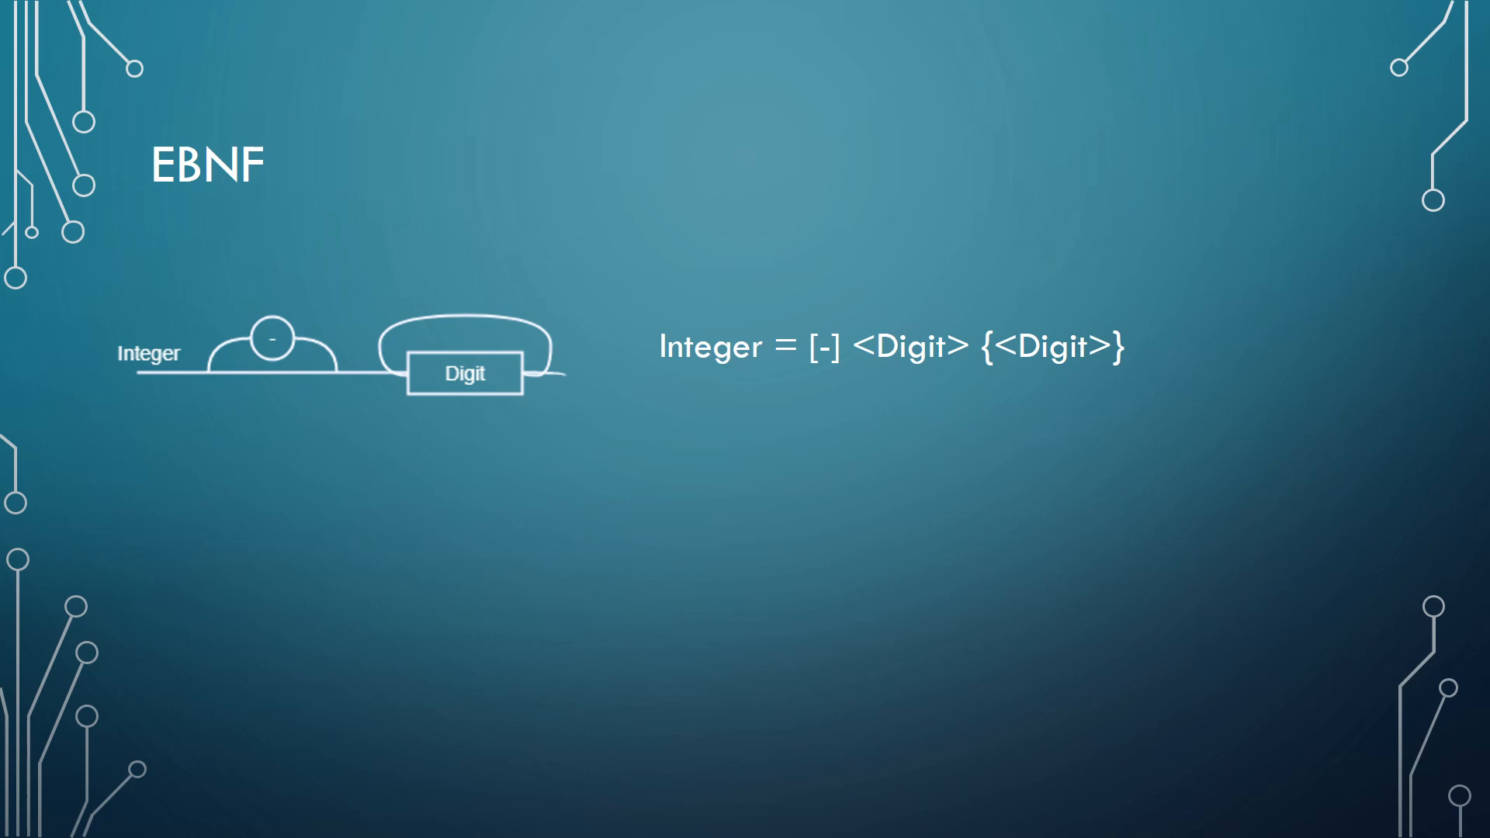
left_click_drag(200, 313, 342, 399)
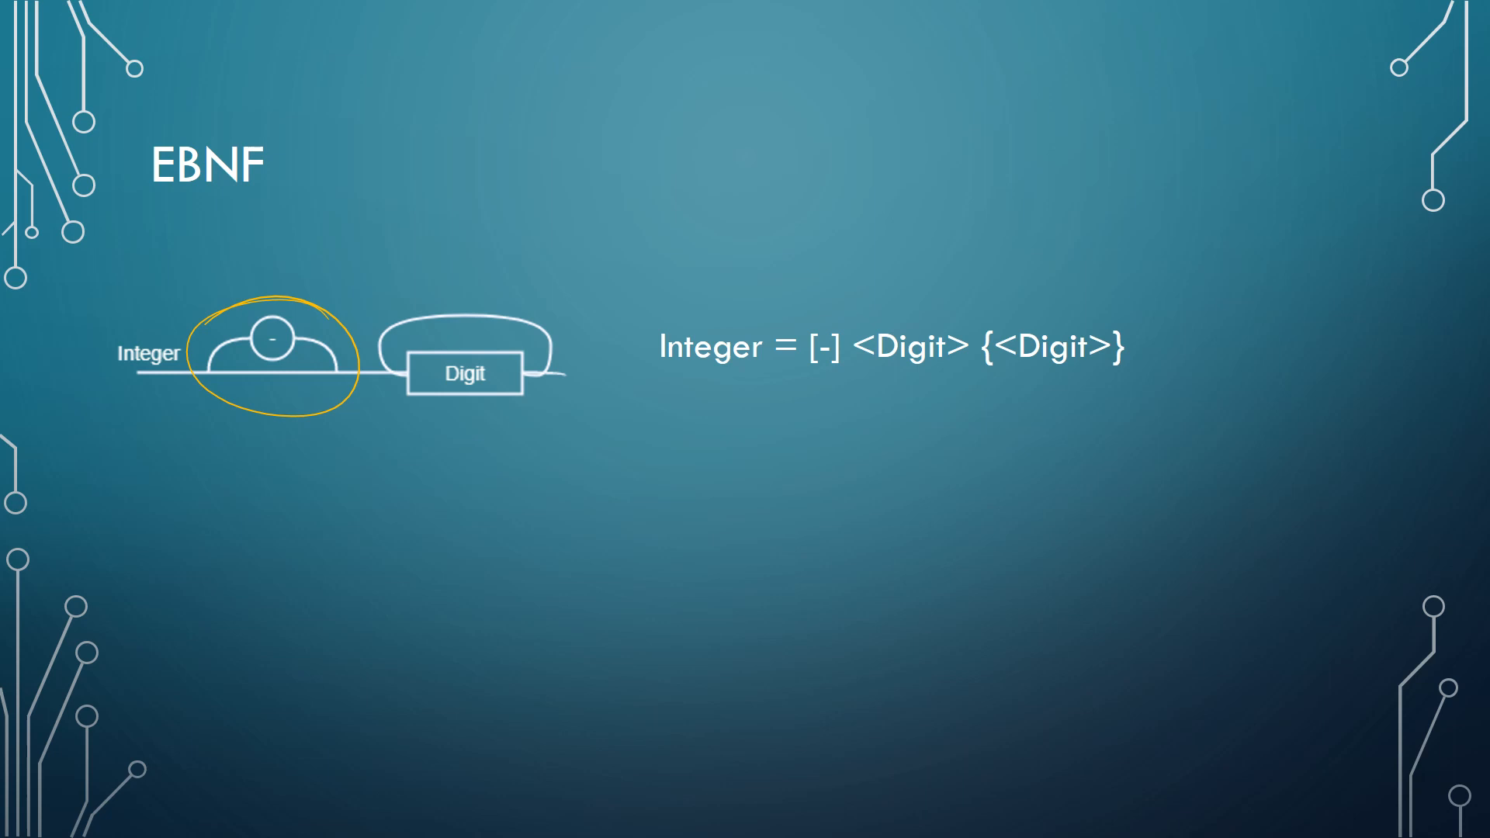
left_click_drag(803, 328, 855, 385)
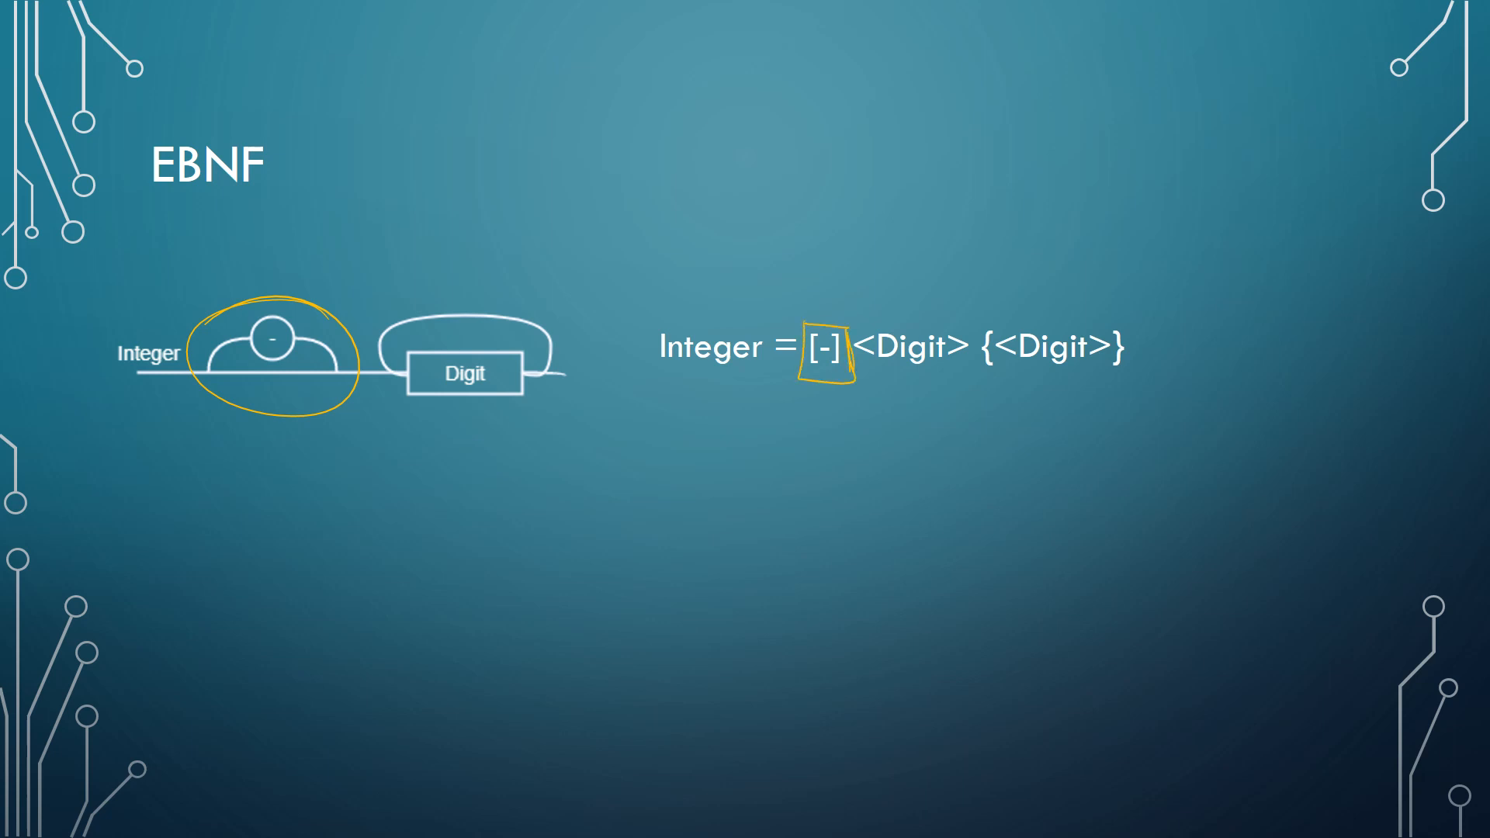
left_click_drag(822, 341, 860, 257)
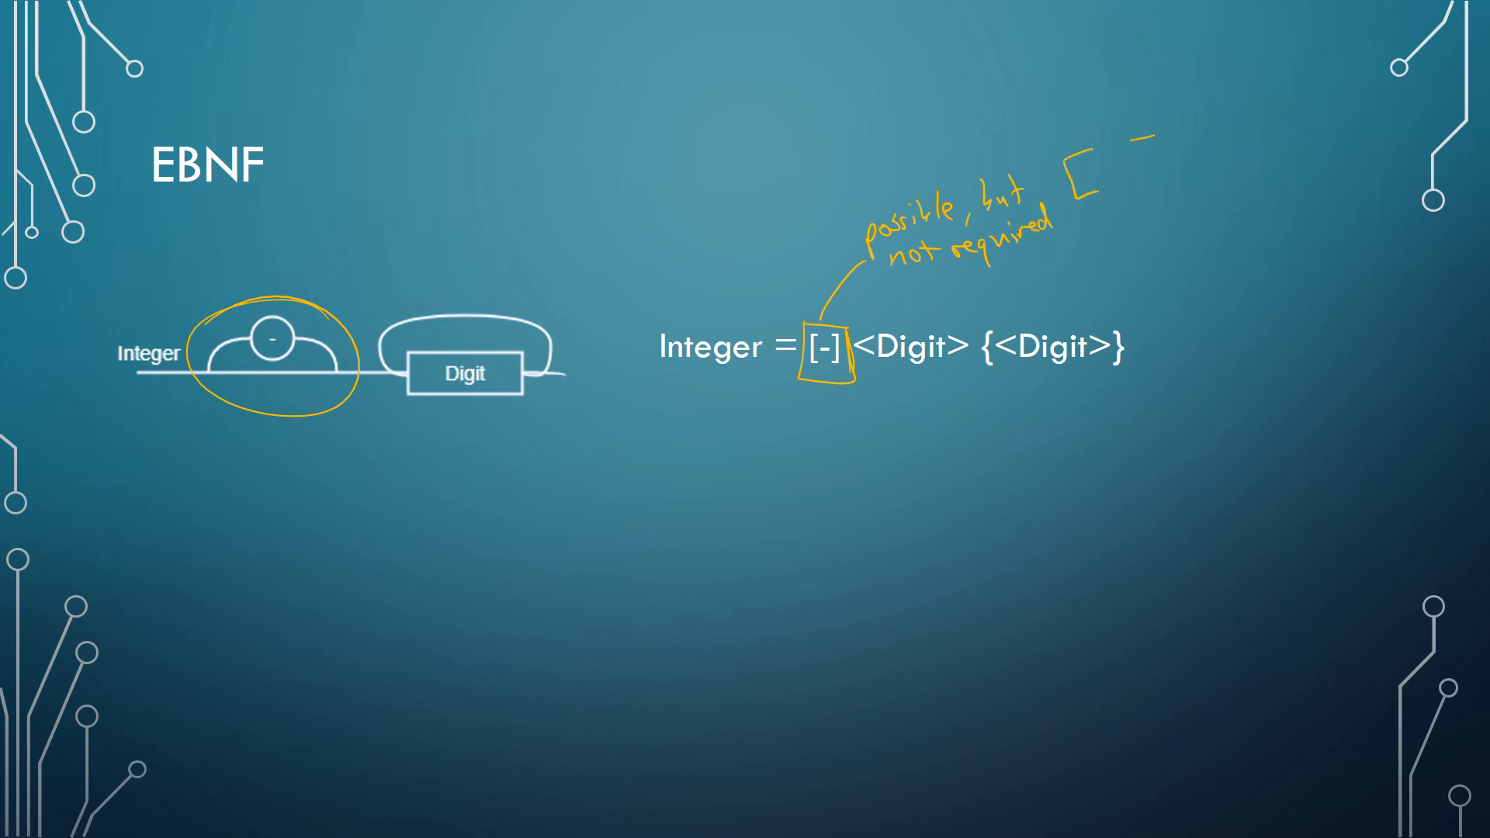
left_click_drag(1155, 128, 1160, 175)
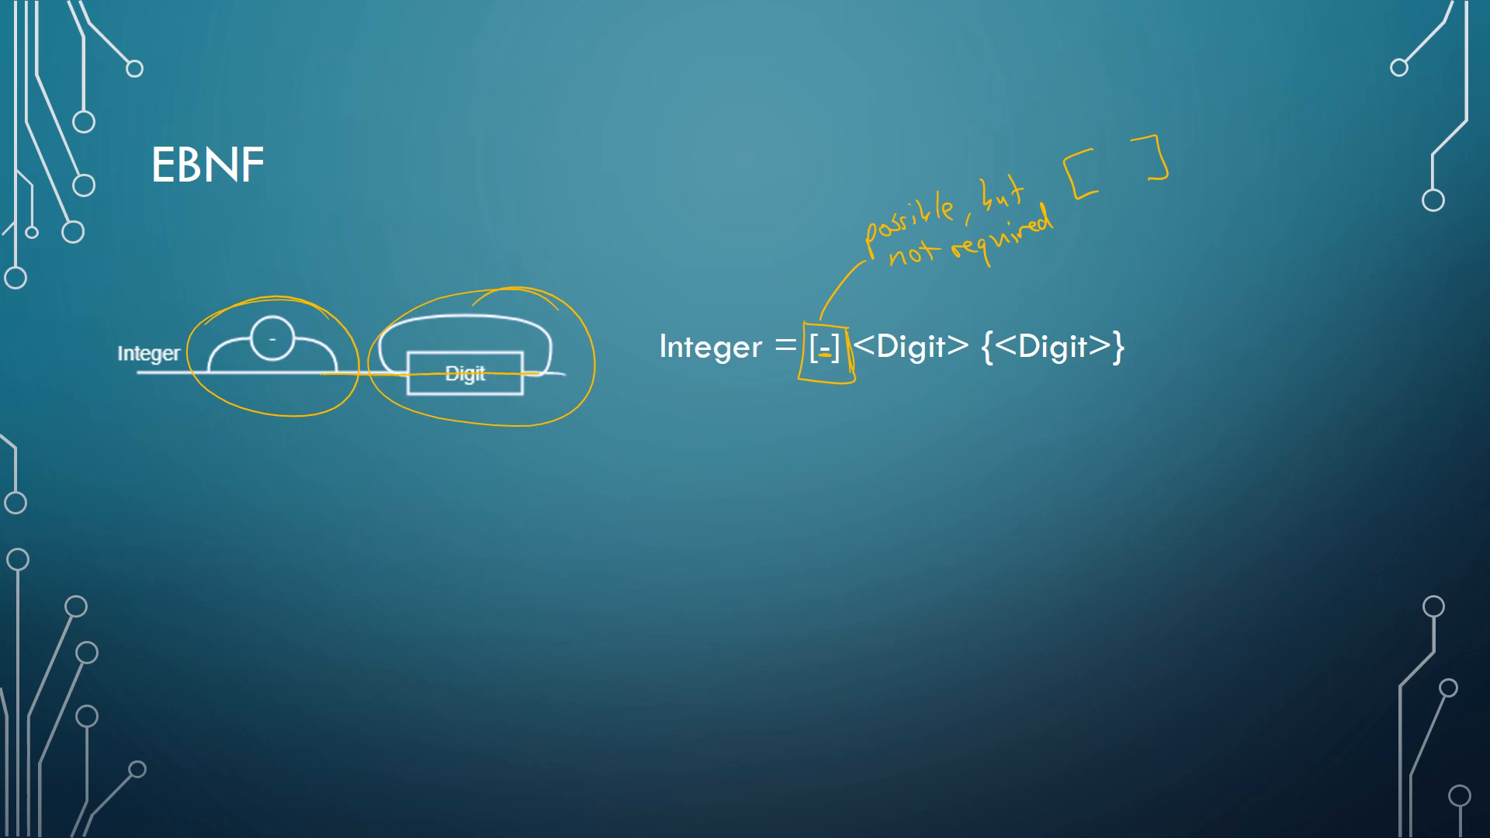
- Underline <Digit> with its angle brackets, note 'defined somewhere else', and bracket the word Integer
left_click_drag(855, 379, 969, 376)
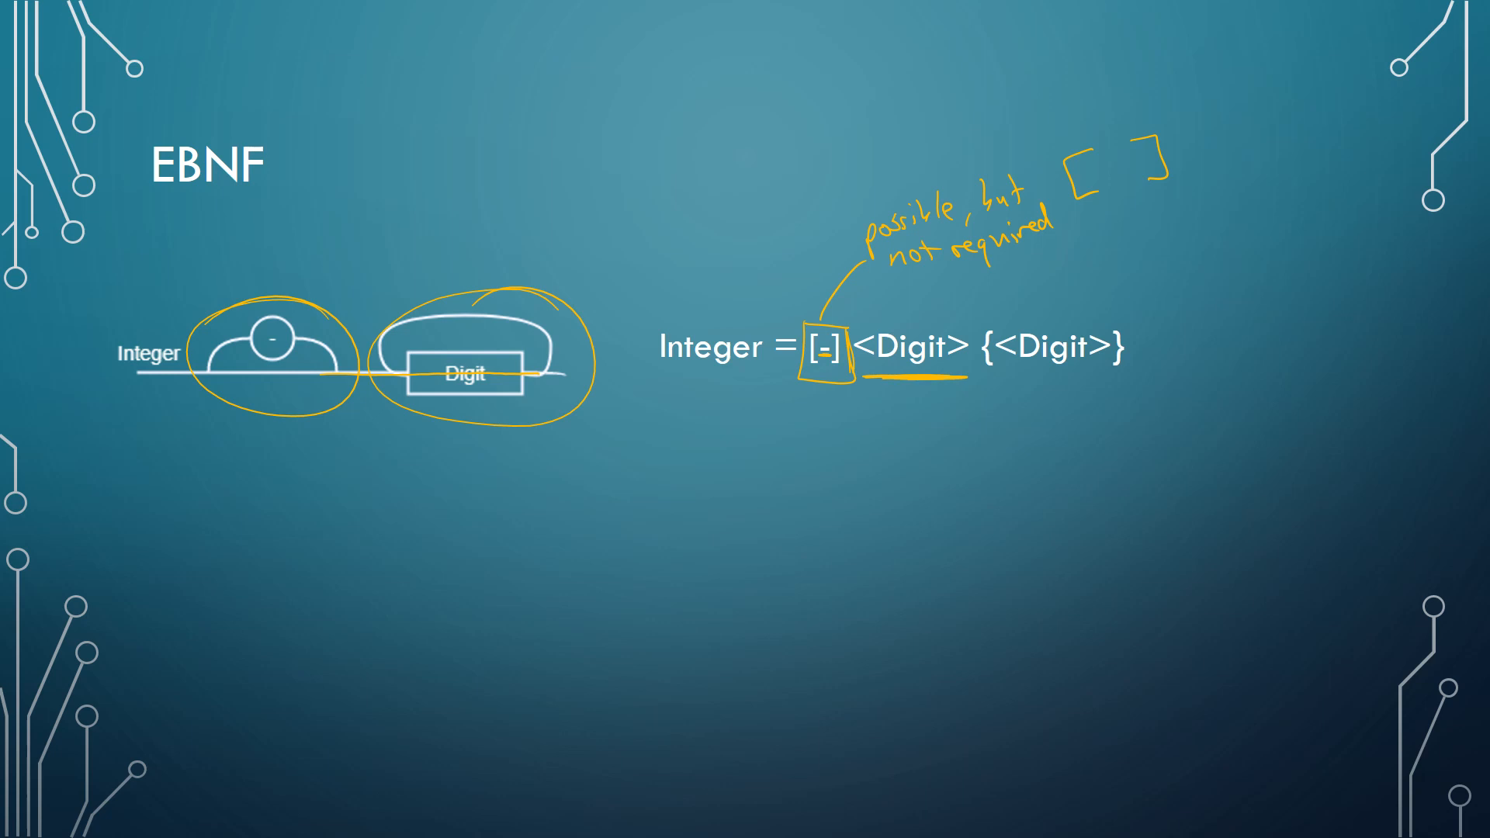
left_click_drag(860, 342, 964, 342)
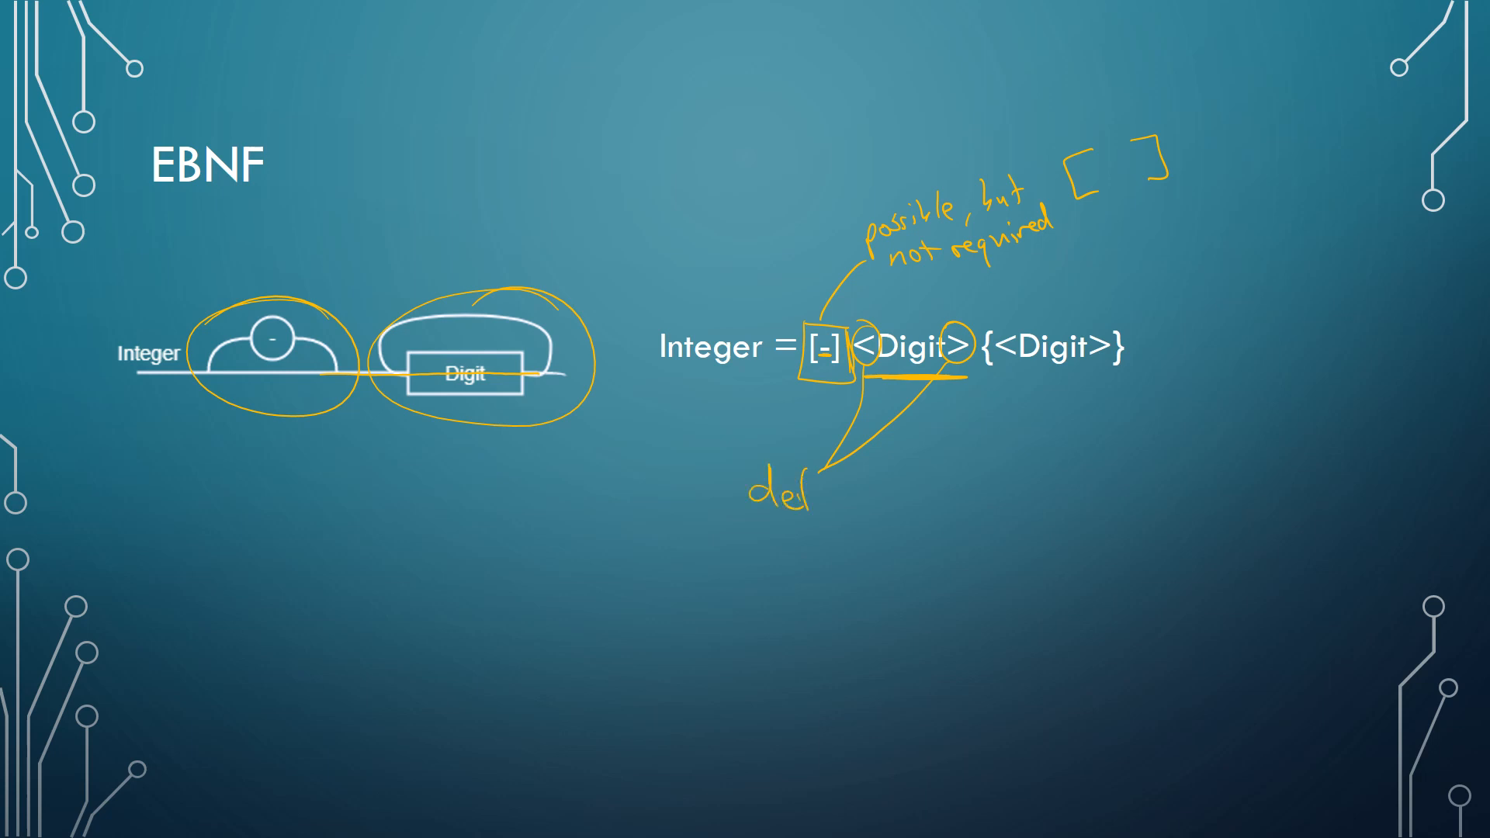
type("defined su")
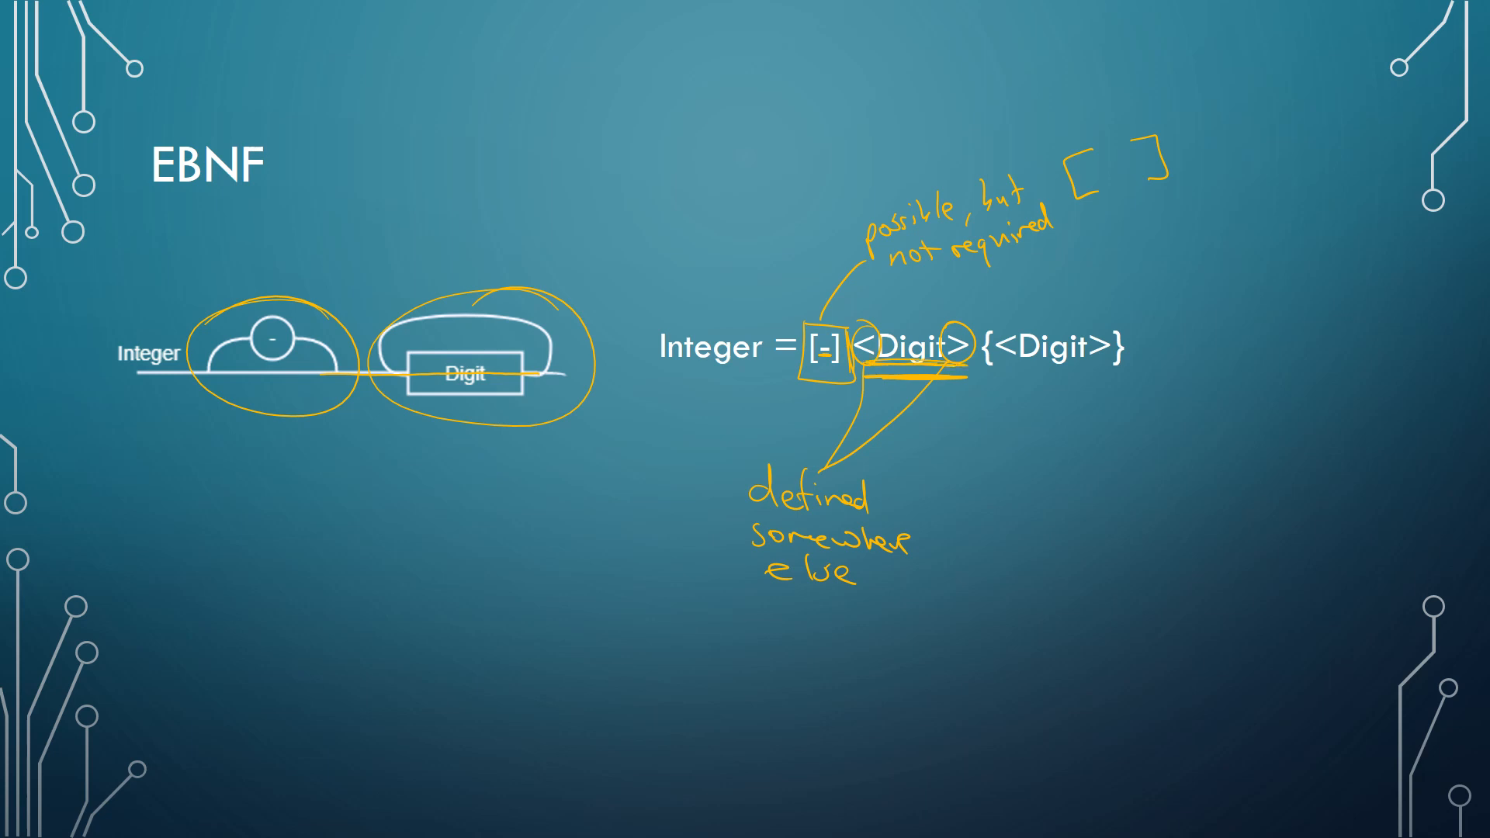
left_click_drag(634, 332, 685, 379)
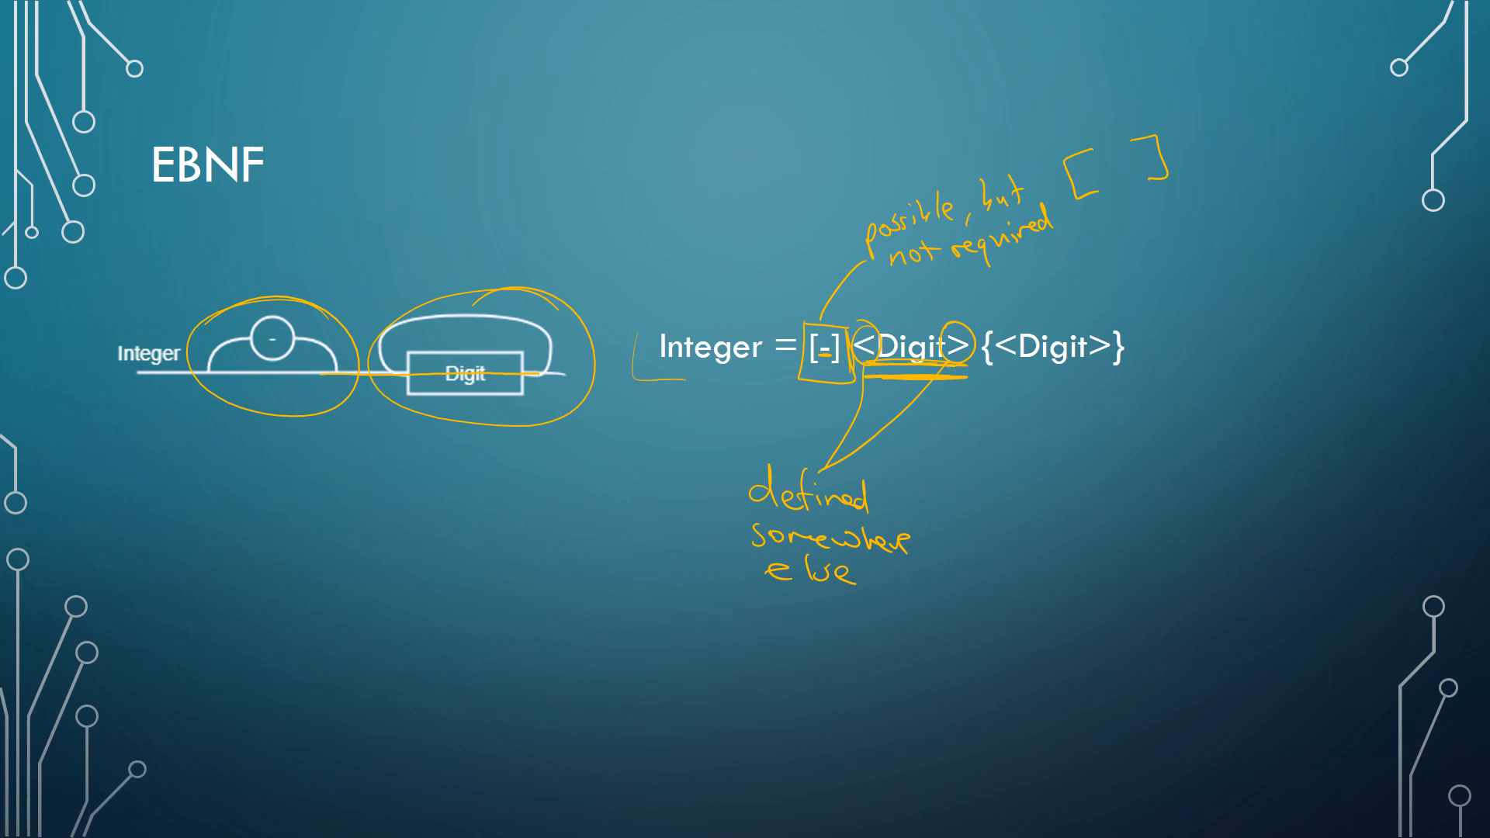
left_click_drag(646, 323, 637, 385)
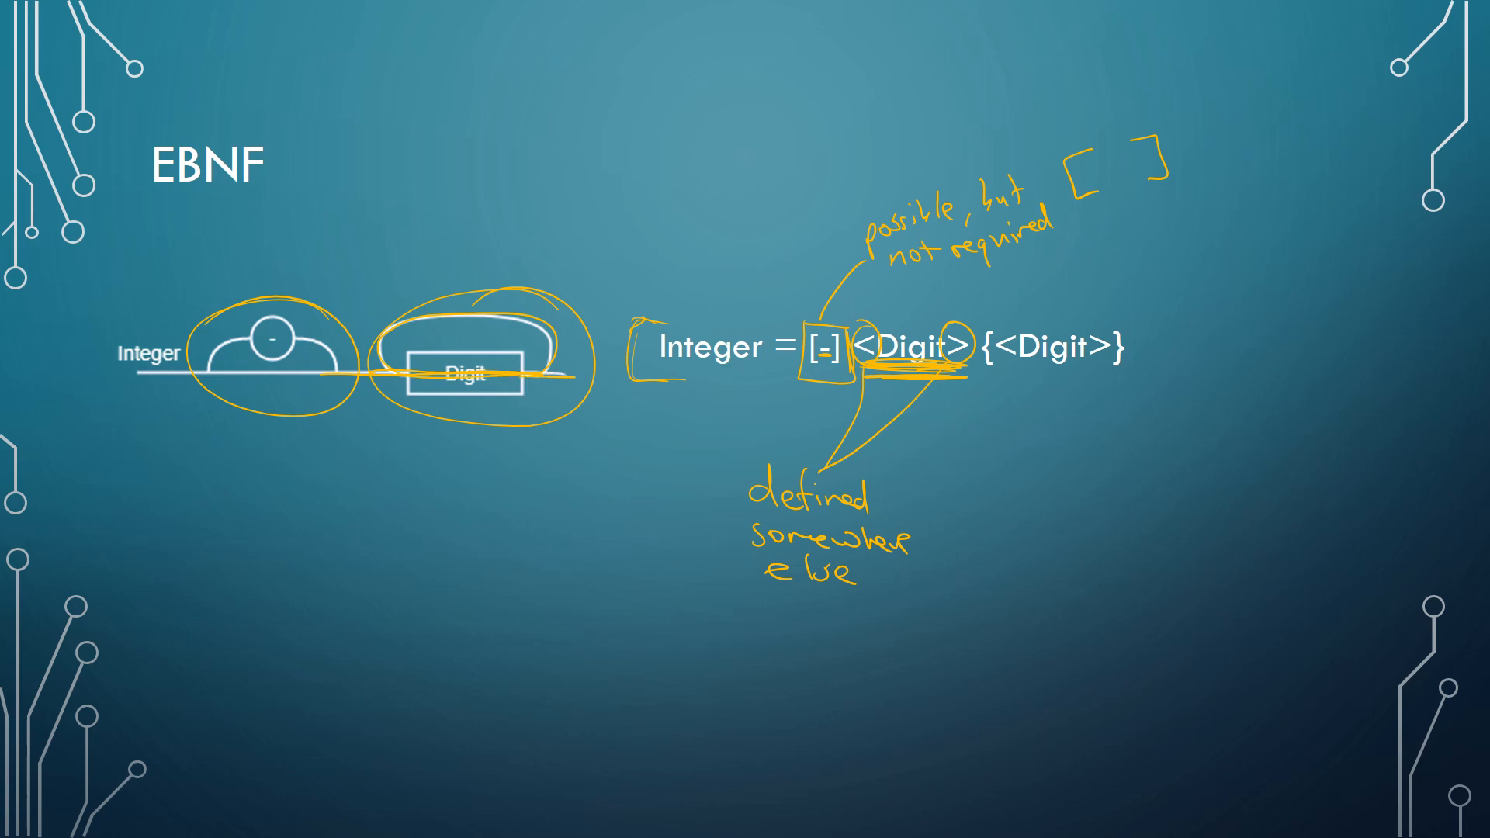
- Circle the rule's curly braces and draw a brace below labelled 'choice to loop'
left_click_drag(989, 323, 1121, 380)
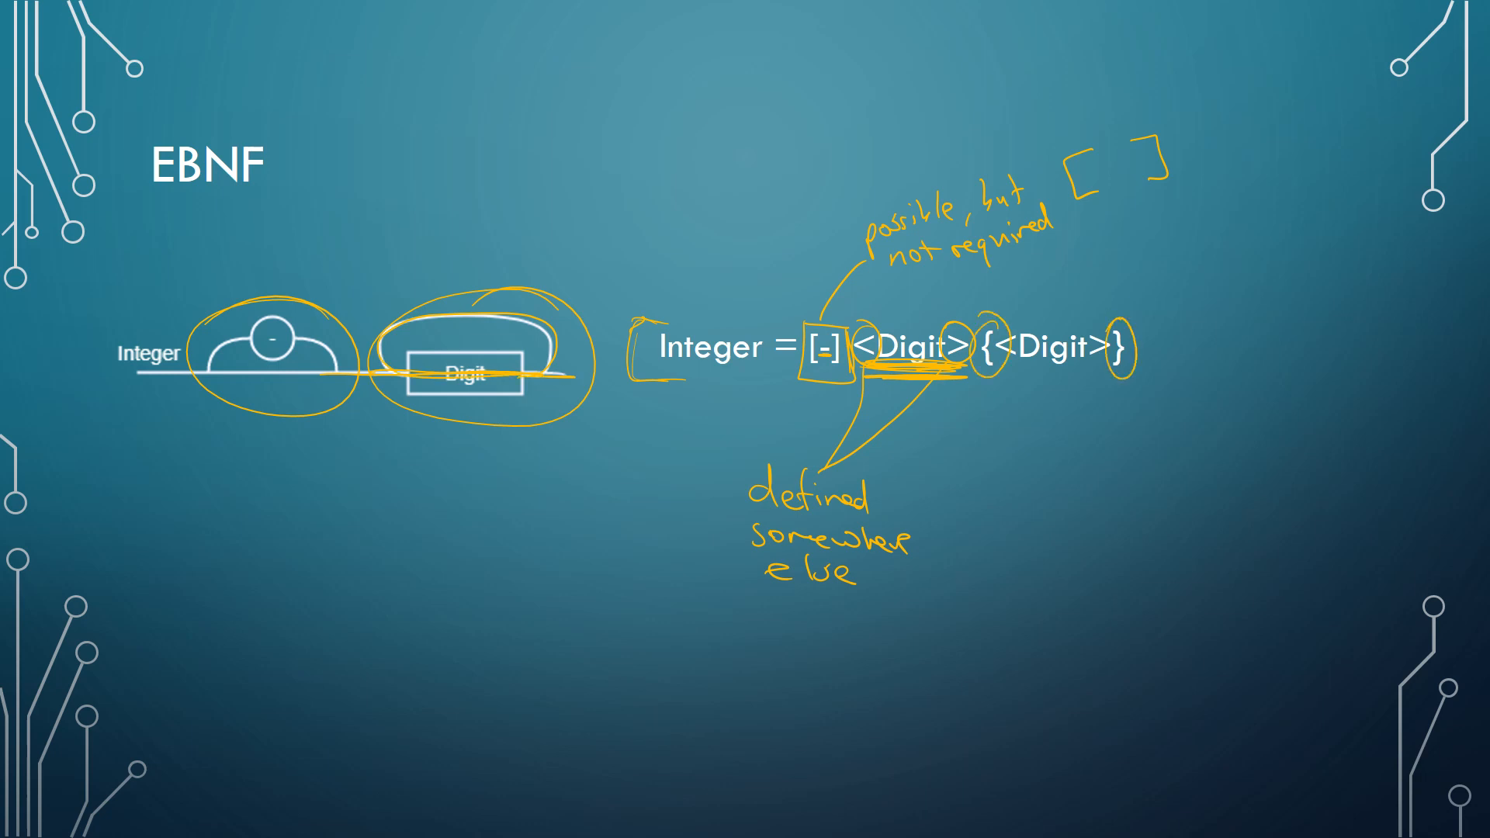
left_click_drag(1074, 395, 1093, 485)
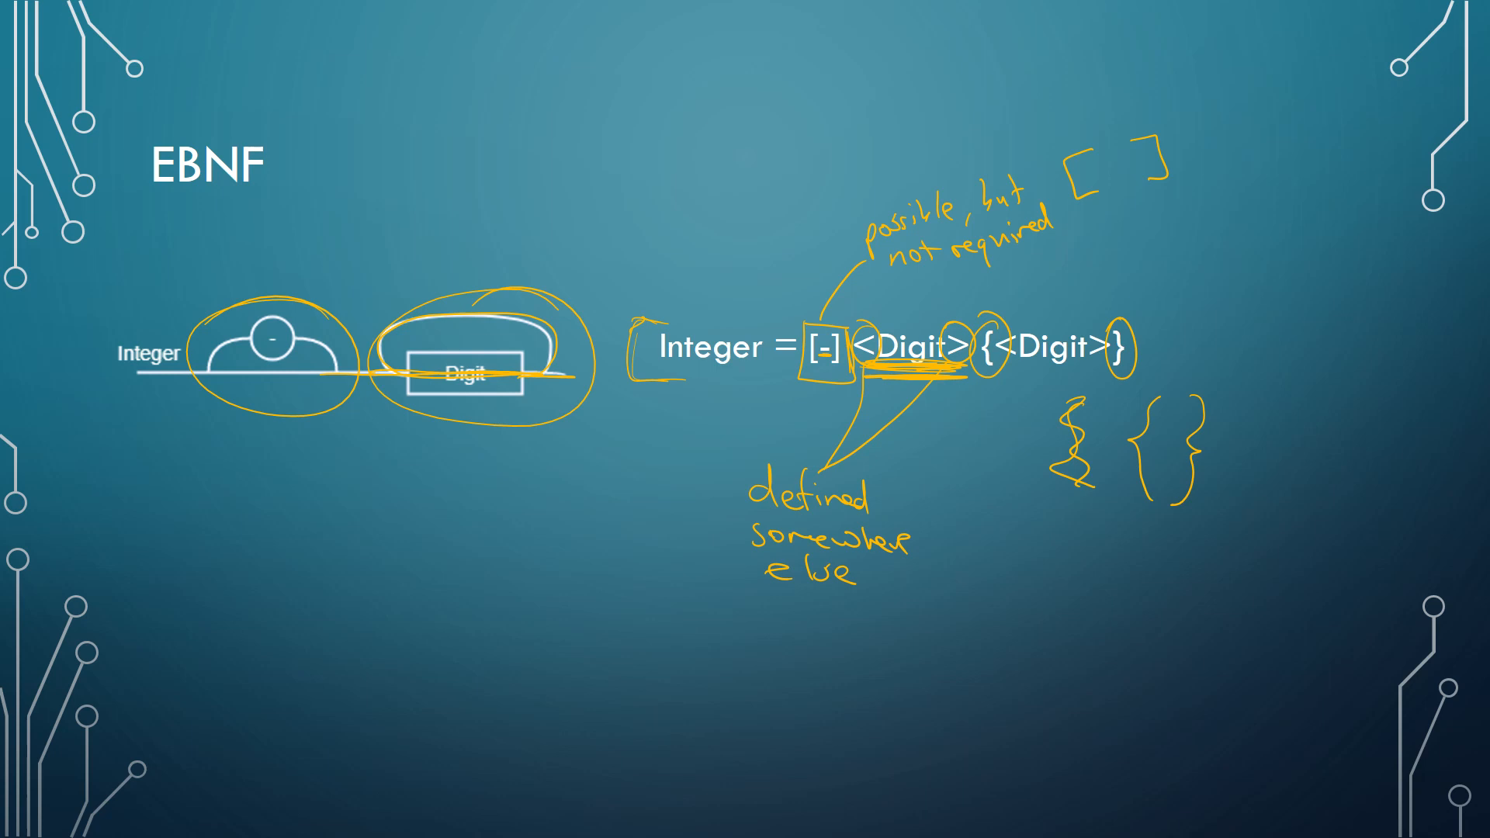
type("choic")
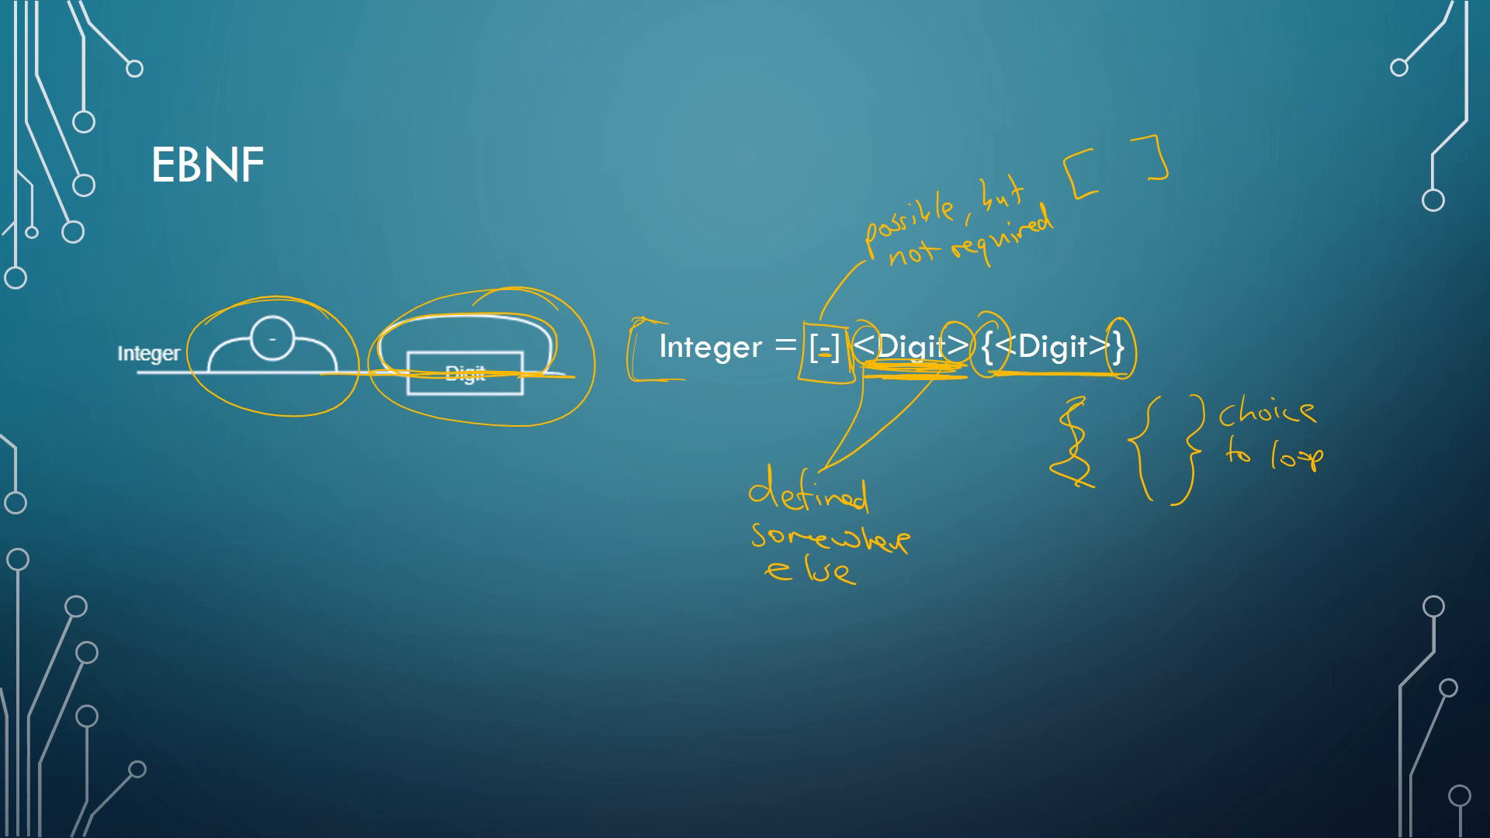
- Jot an angle-bracket pair '< >' beneath the earlier notes
left_click_drag(850, 590, 888, 628)
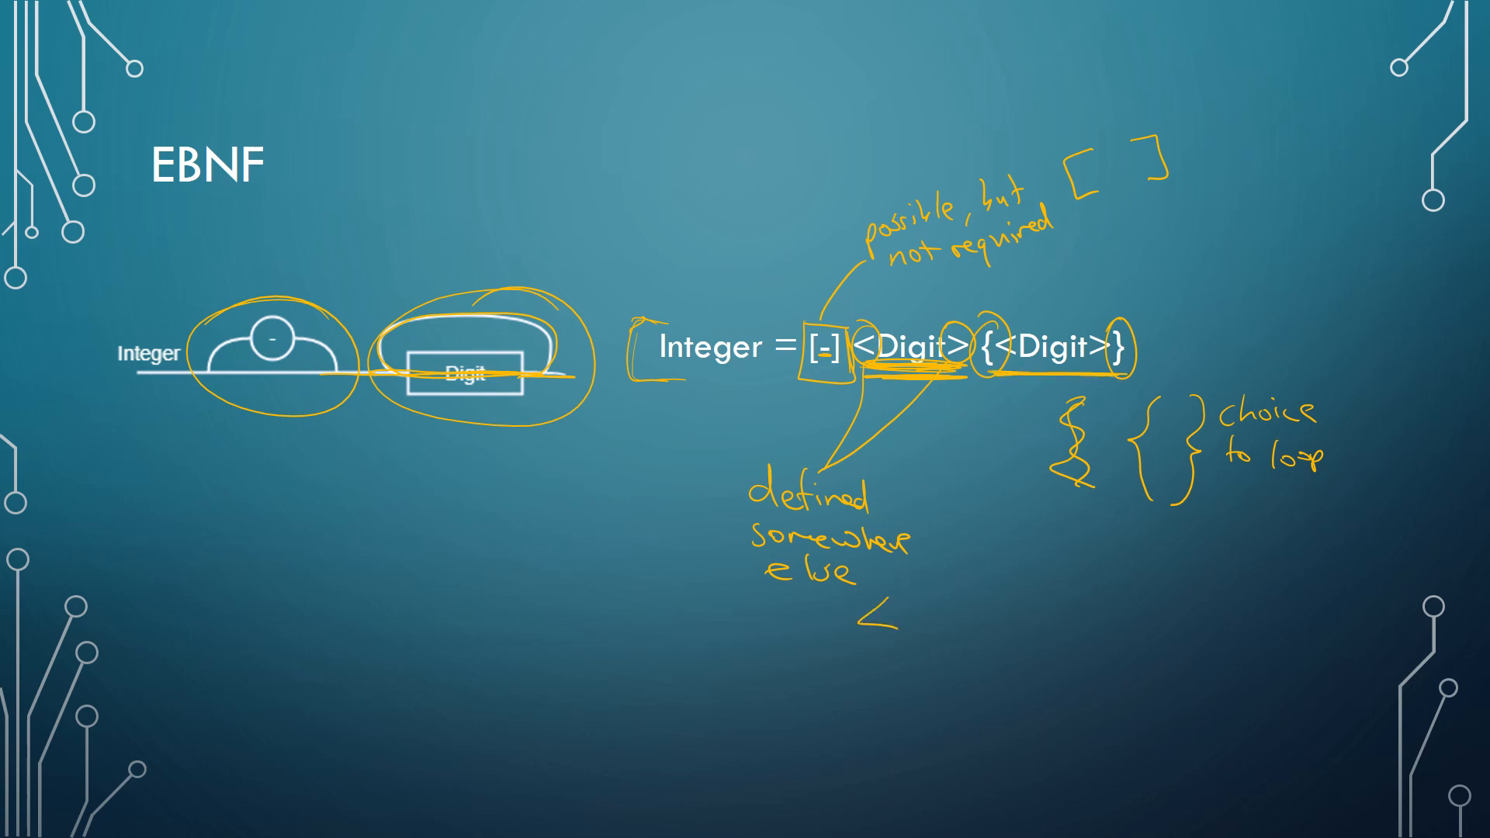
left_click_drag(913, 590, 959, 627)
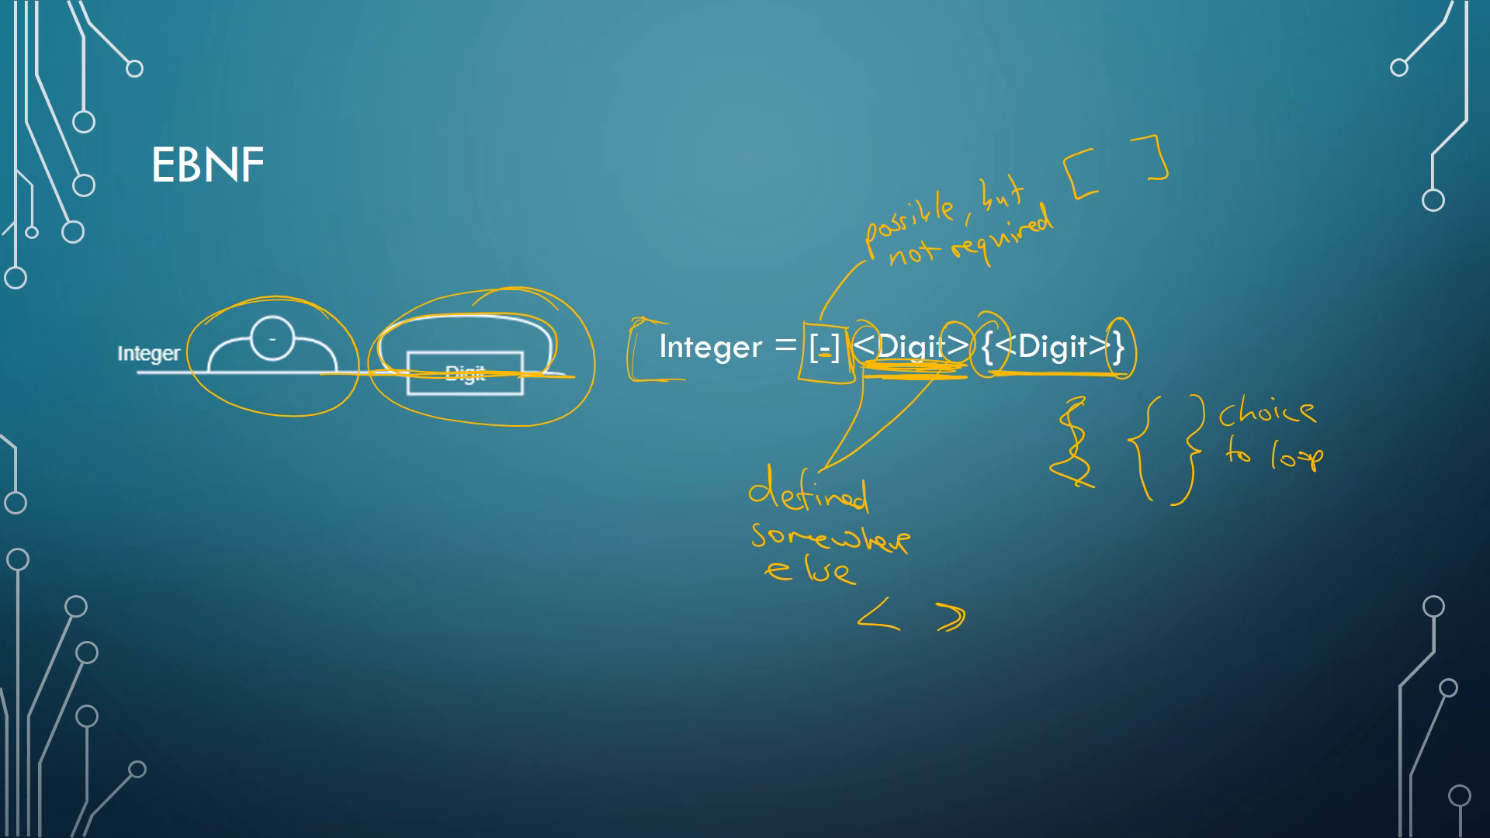
left_click_drag(936, 609, 989, 616)
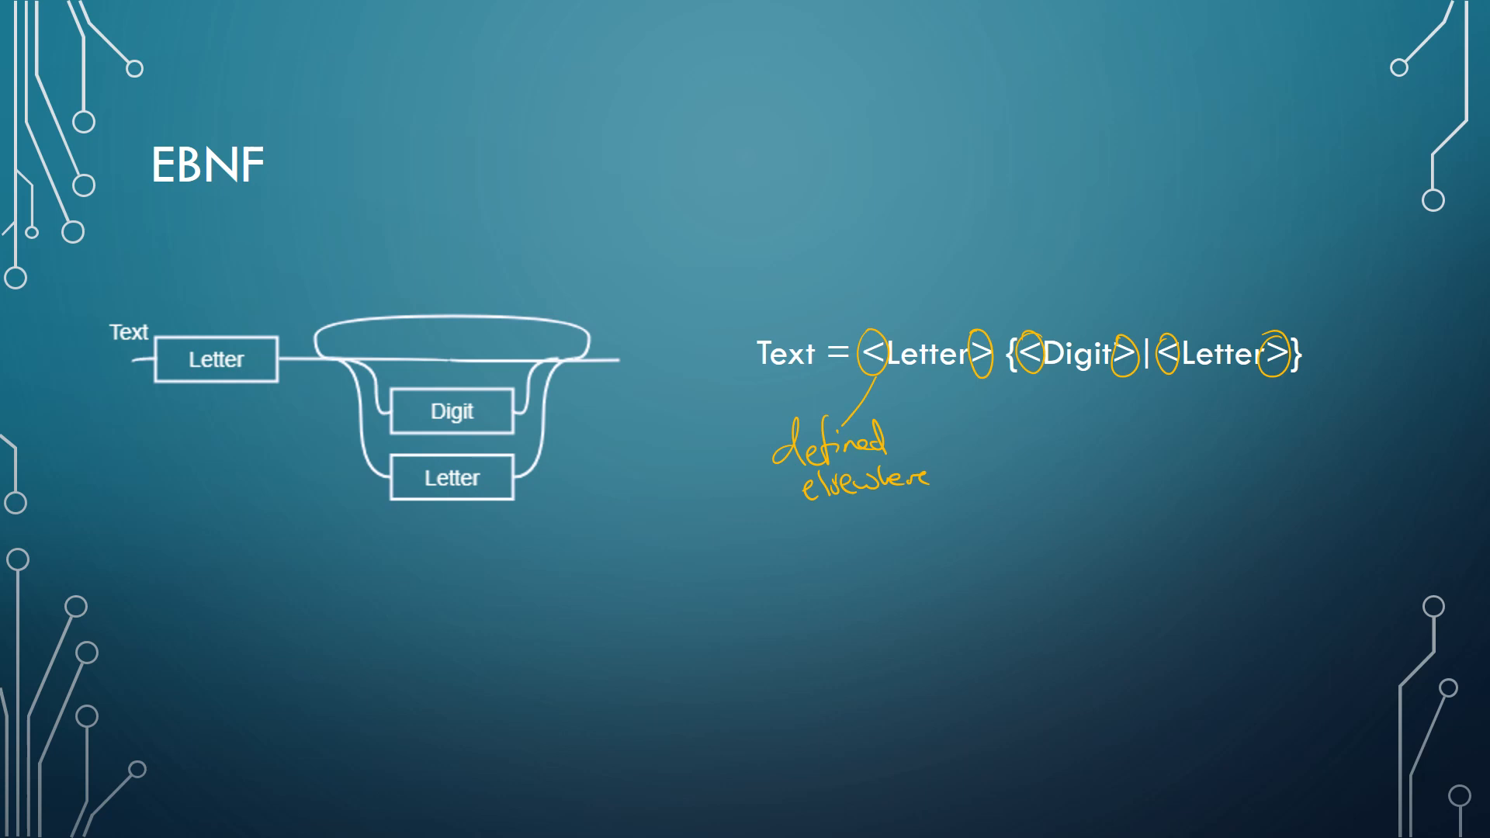
- Bracket the repeated part as 'possibly loop', mark the Digit|Letter bar red as "or", and underline Text
left_click_drag(1012, 328, 1012, 385)
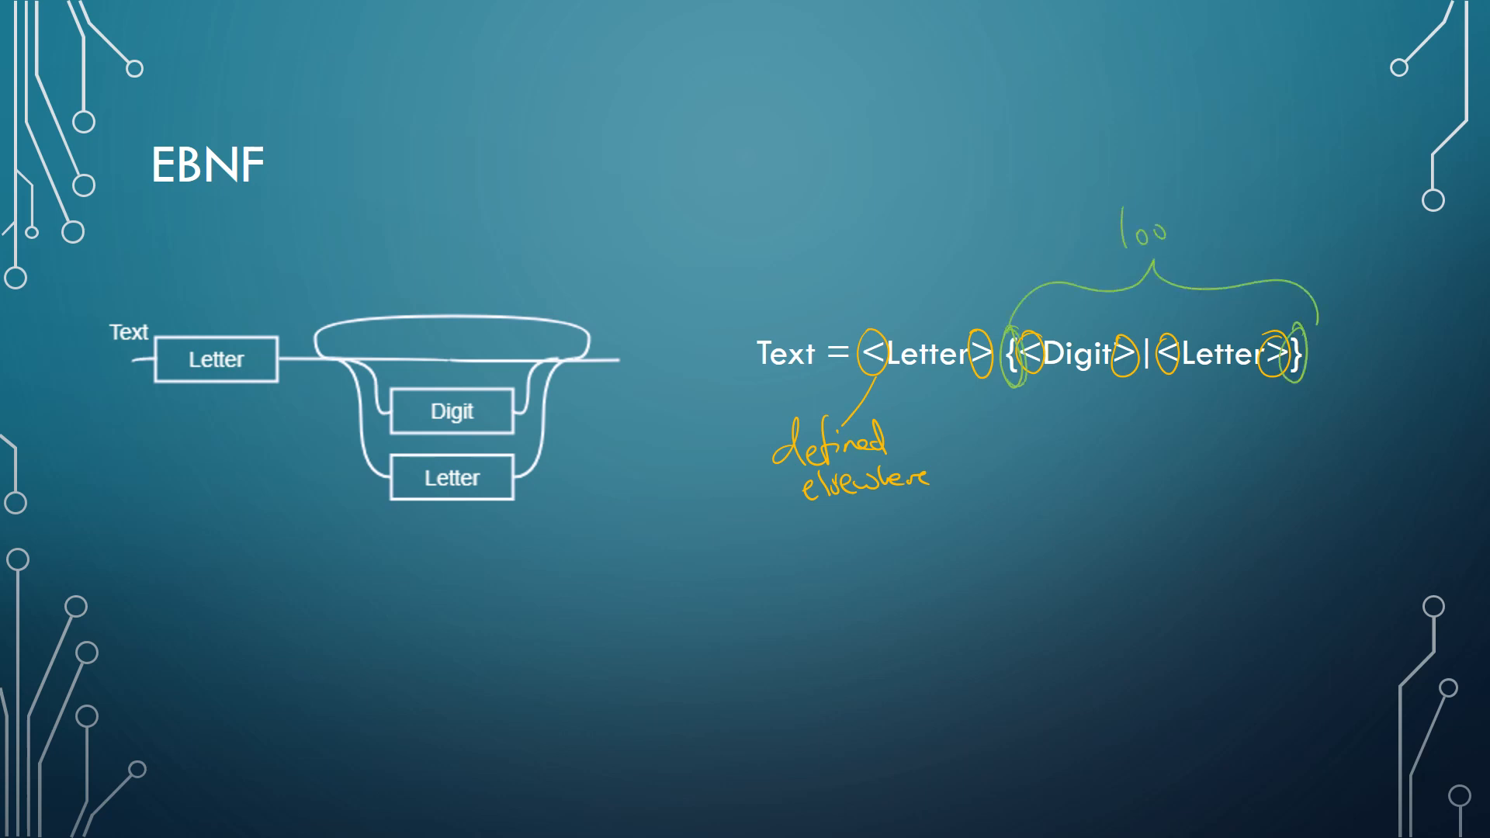
type("possibly")
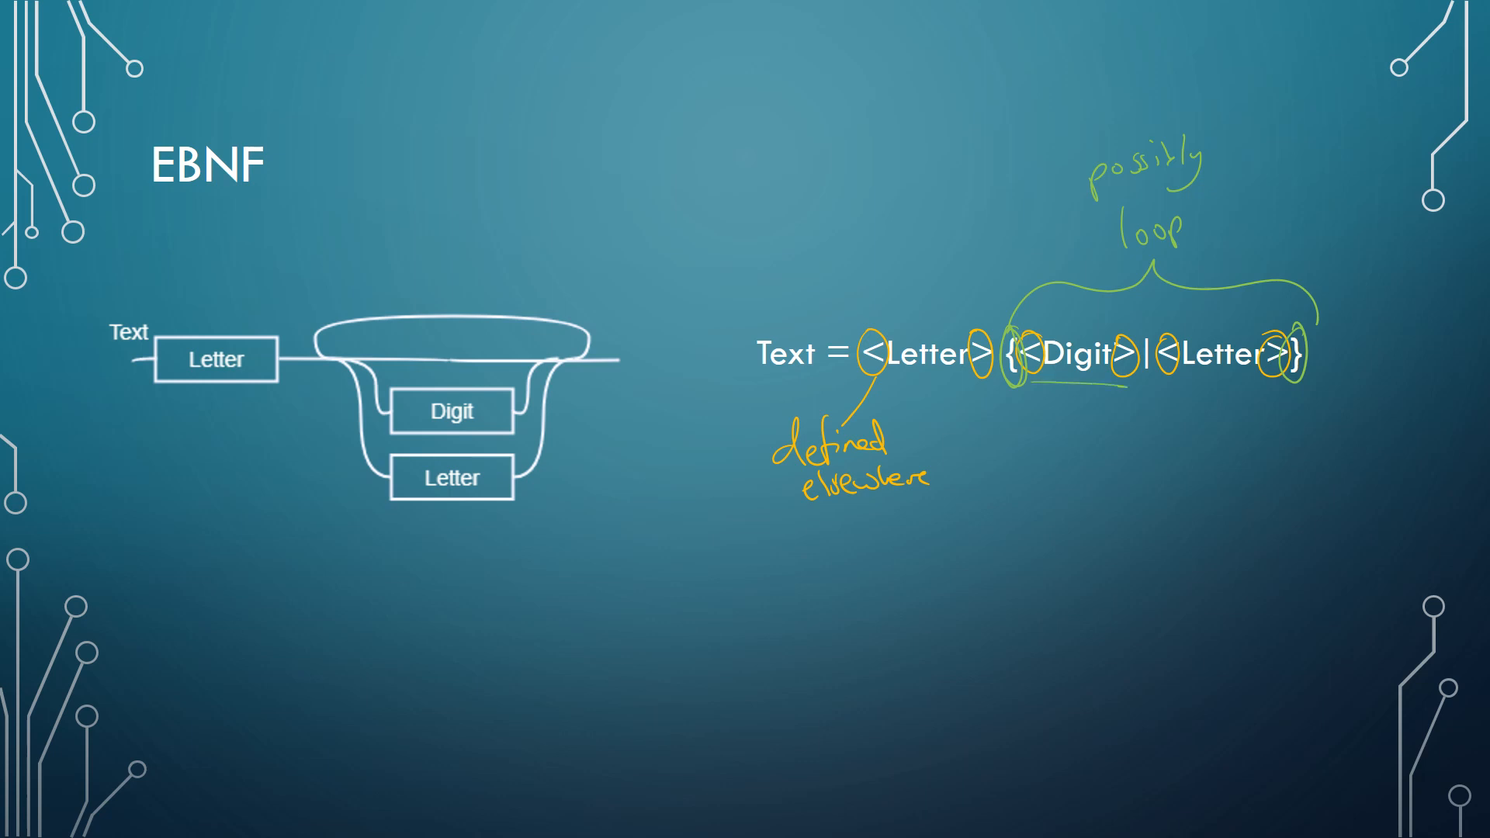
left_click_drag(1040, 385, 1268, 381)
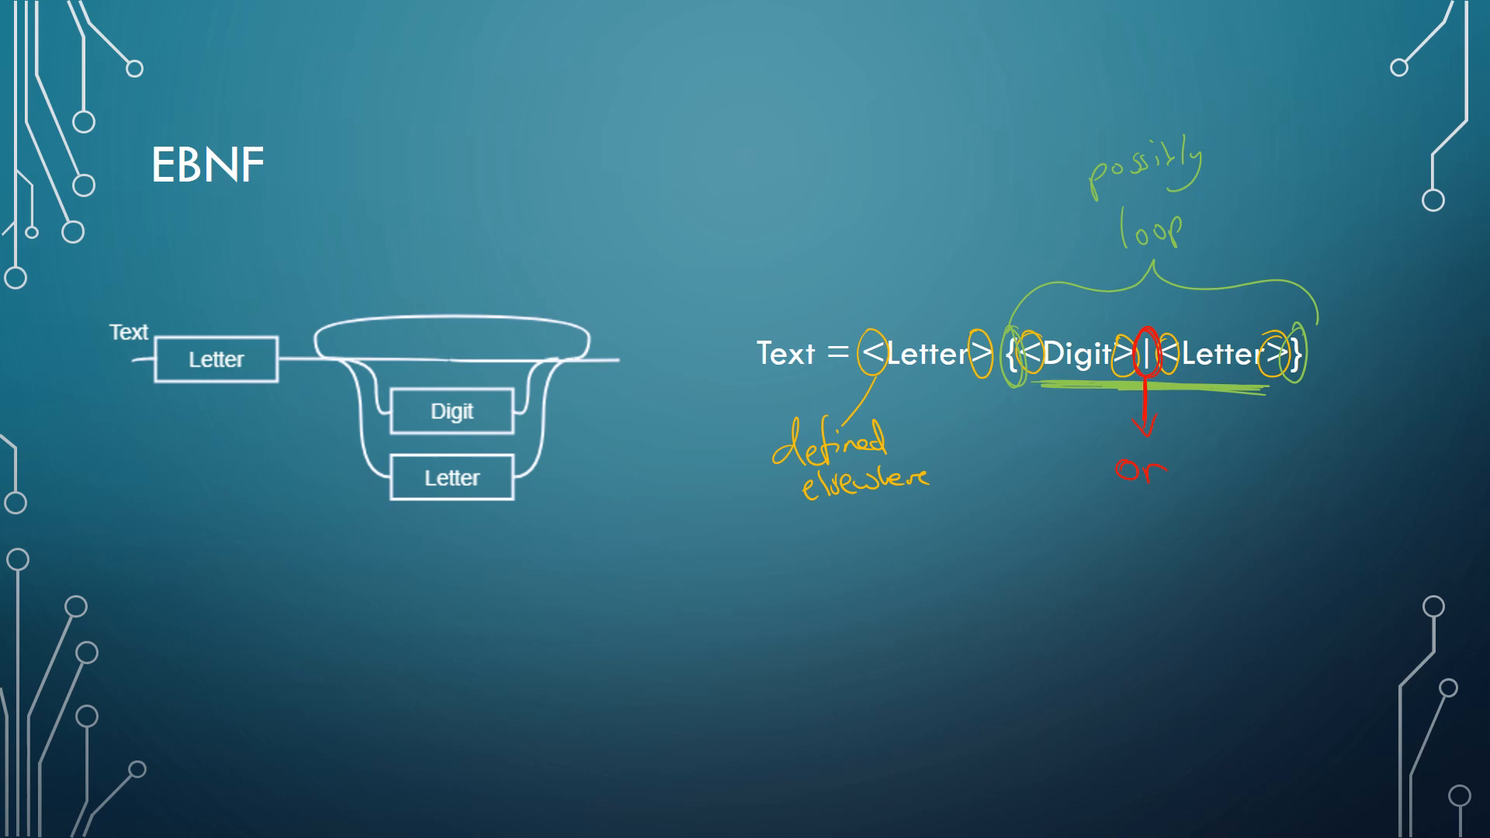
left_click_drag(761, 379, 827, 379)
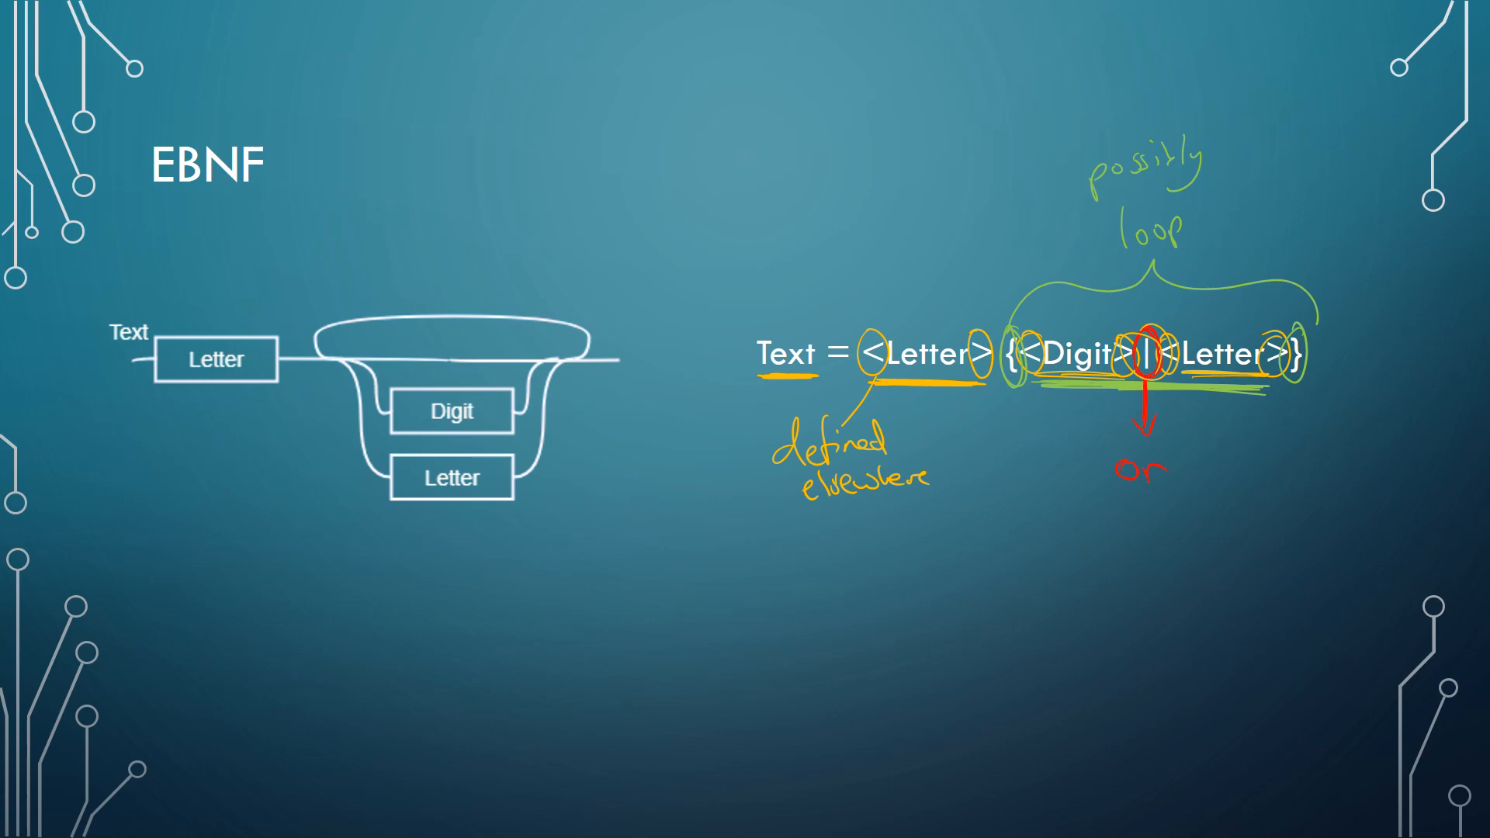
left_click_drag(842, 542, 827, 579)
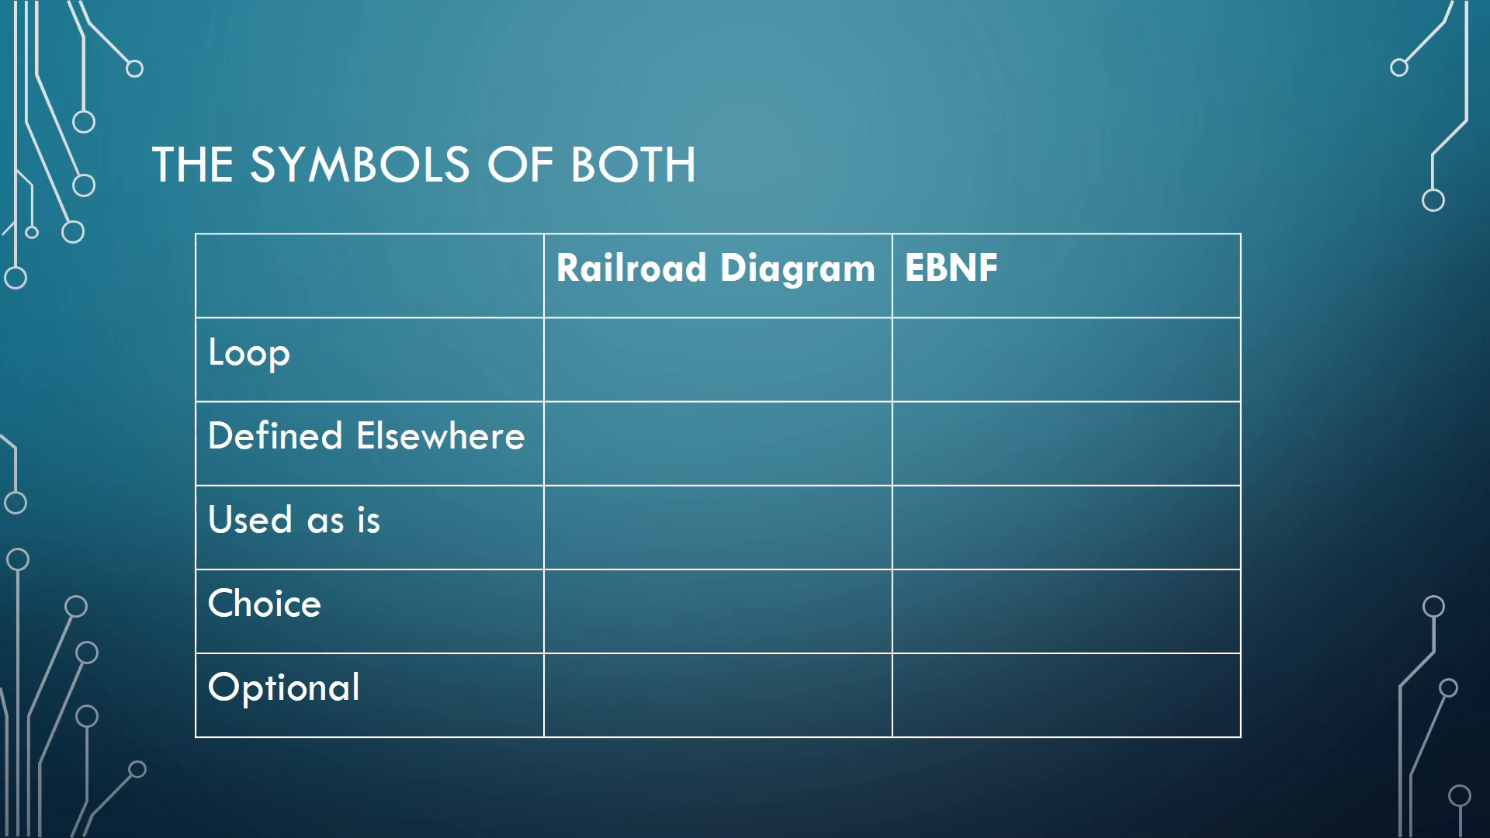
- Draw a loop, a boxed track with angle brackets for Defined Elsewhere, and a forking Choice track
left_click_drag(570, 391, 842, 379)
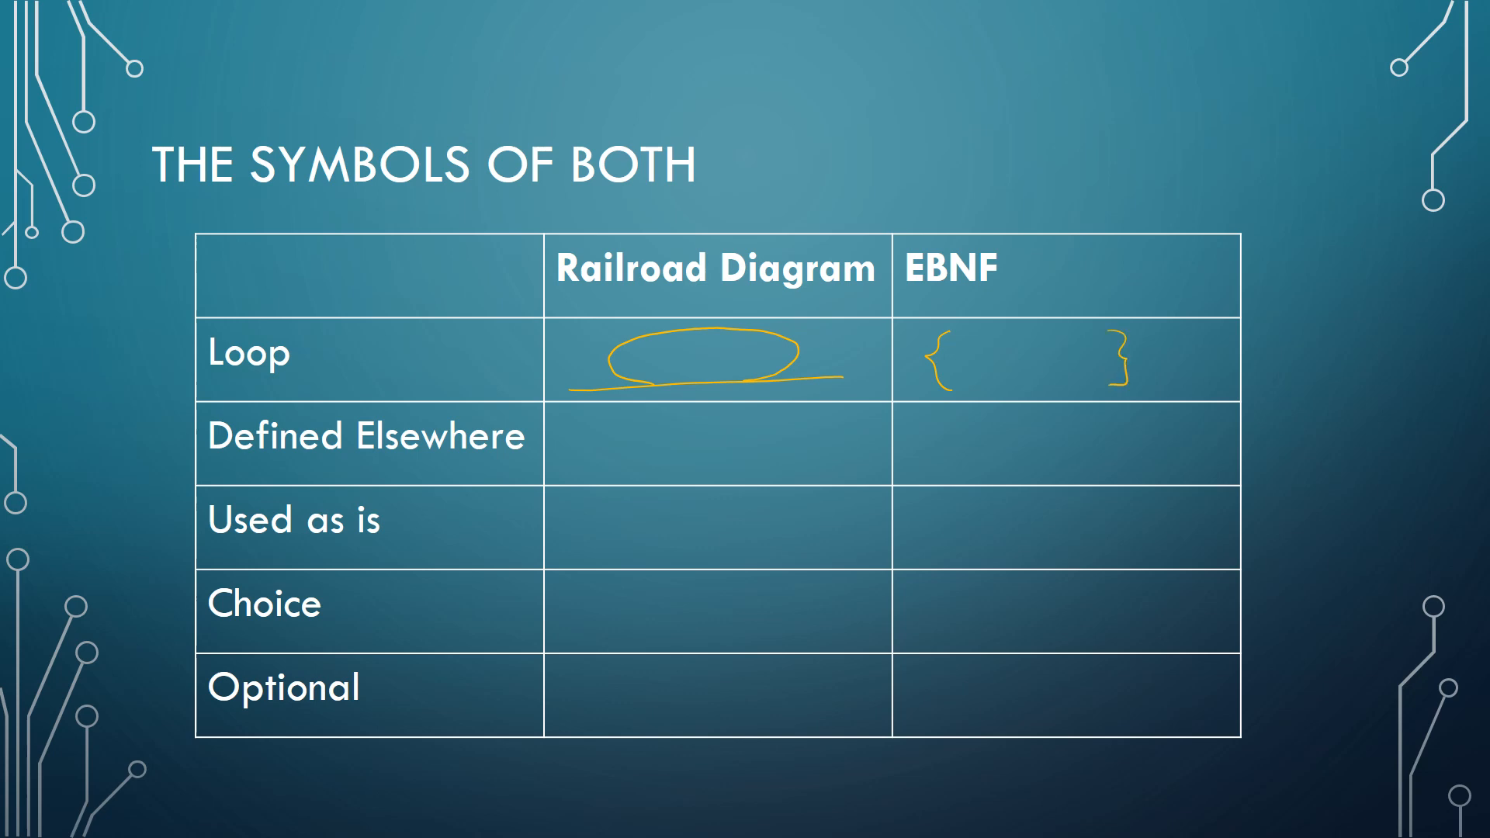
left_click_drag(575, 448, 628, 442)
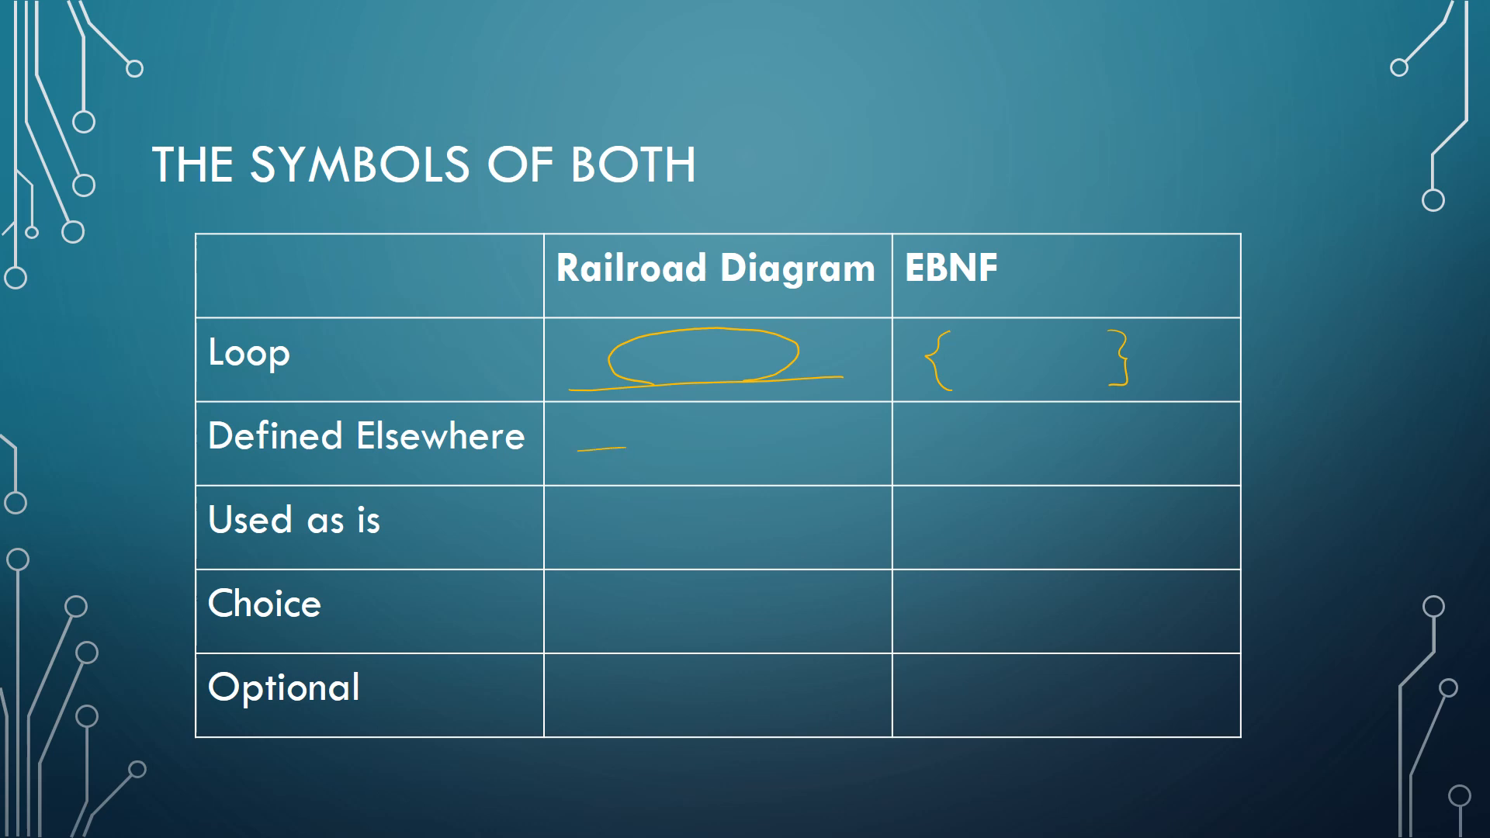
left_click_drag(627, 438, 779, 447)
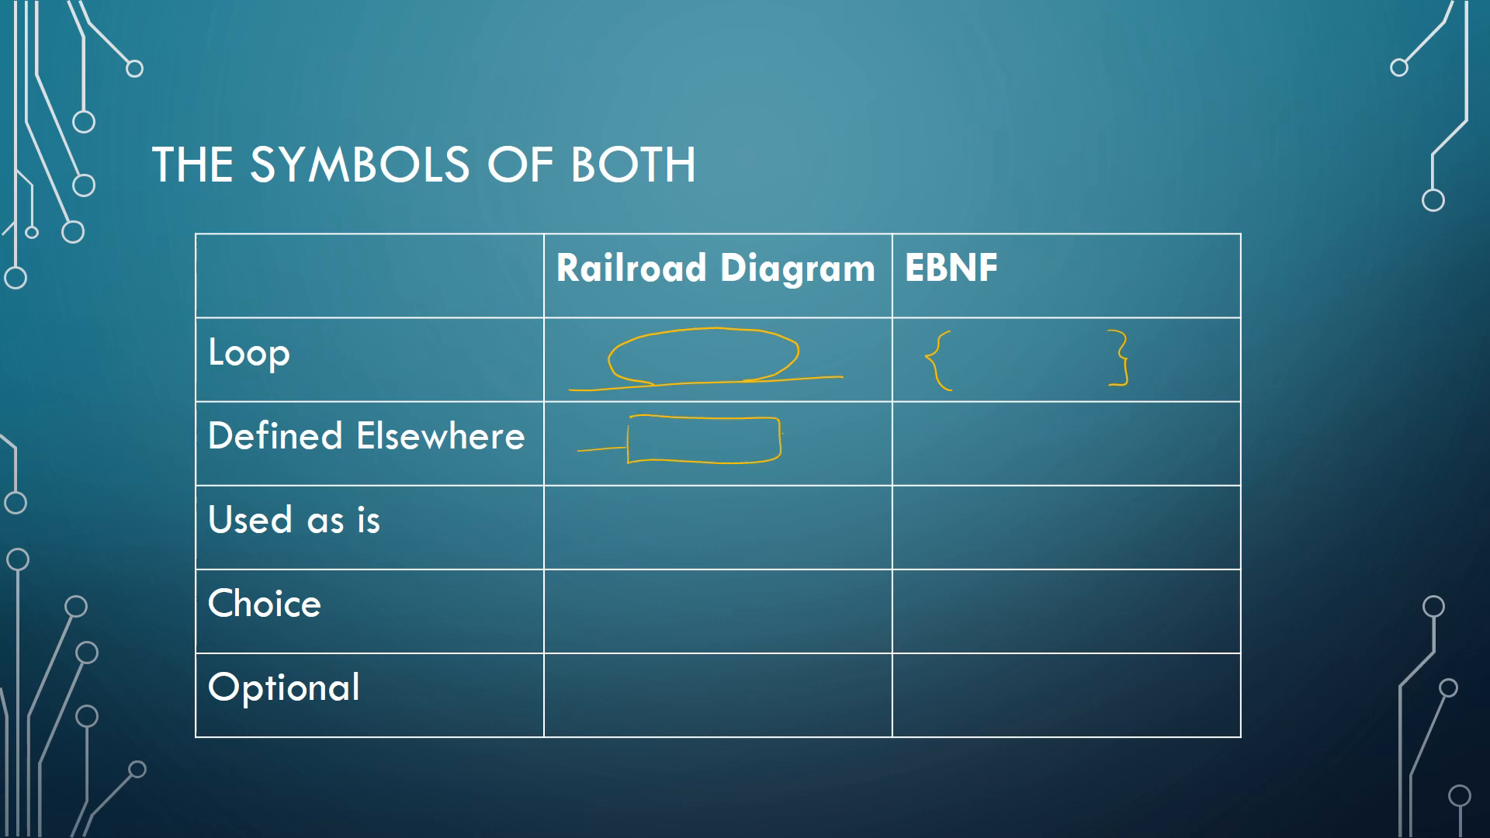
left_click_drag(779, 438, 851, 438)
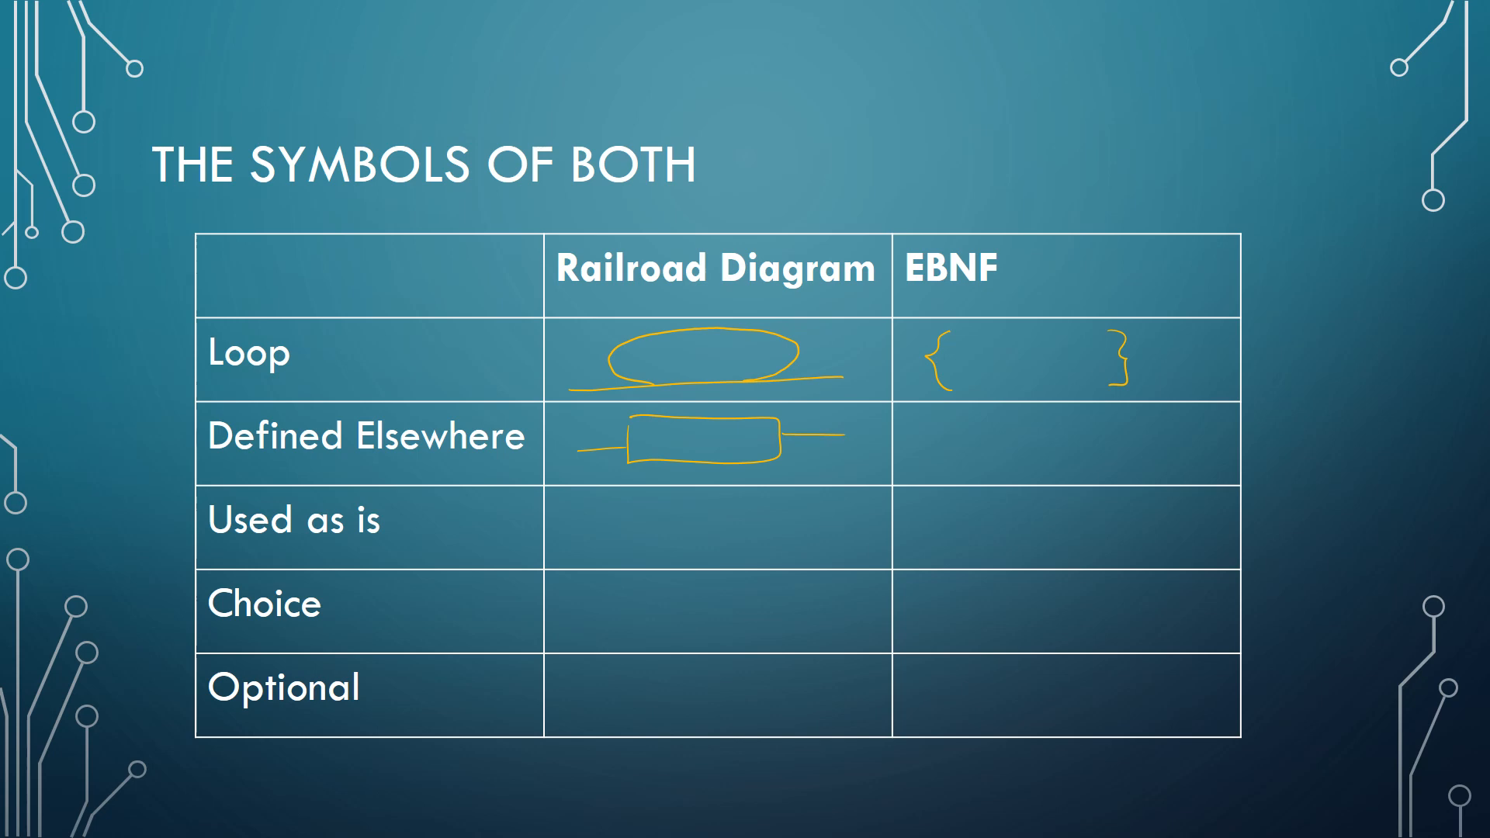
left_click_drag(950, 429, 1165, 452)
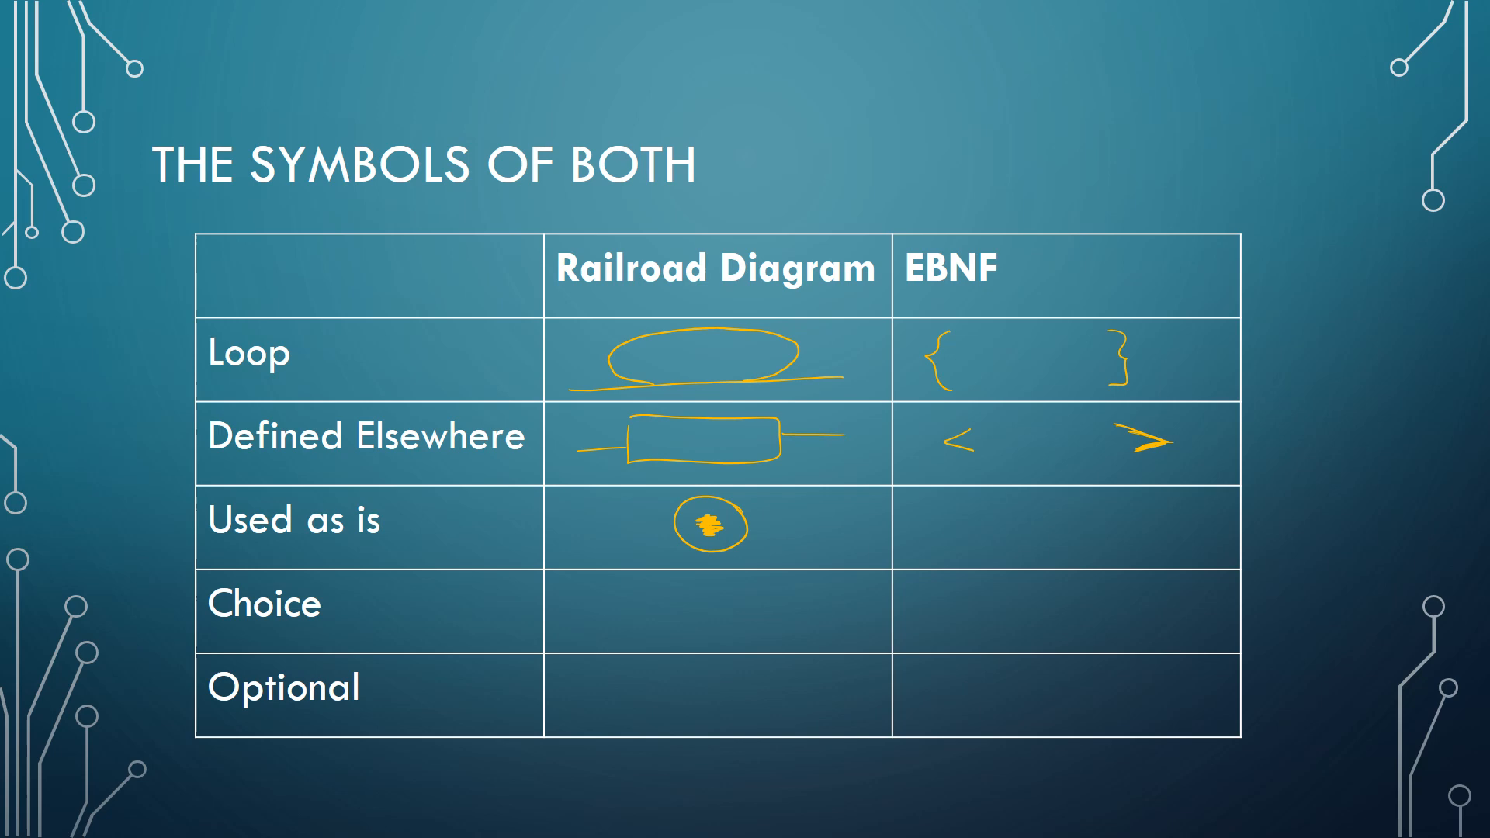
left_click_drag(569, 617, 605, 616)
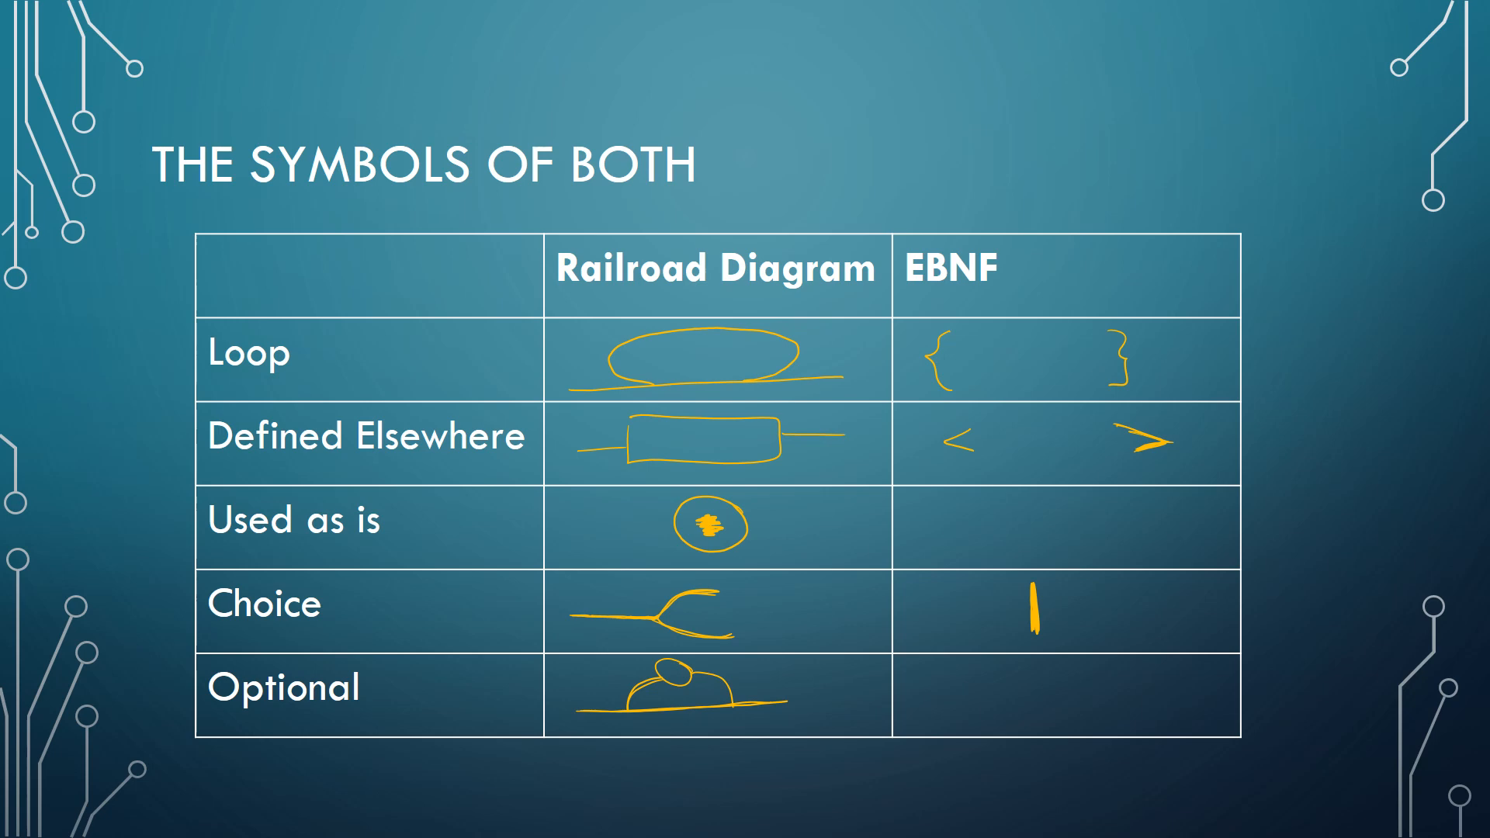
- Write the square-bracket pair [ ] in the Optional EBNF cell
left_click_drag(1003, 676, 985, 708)
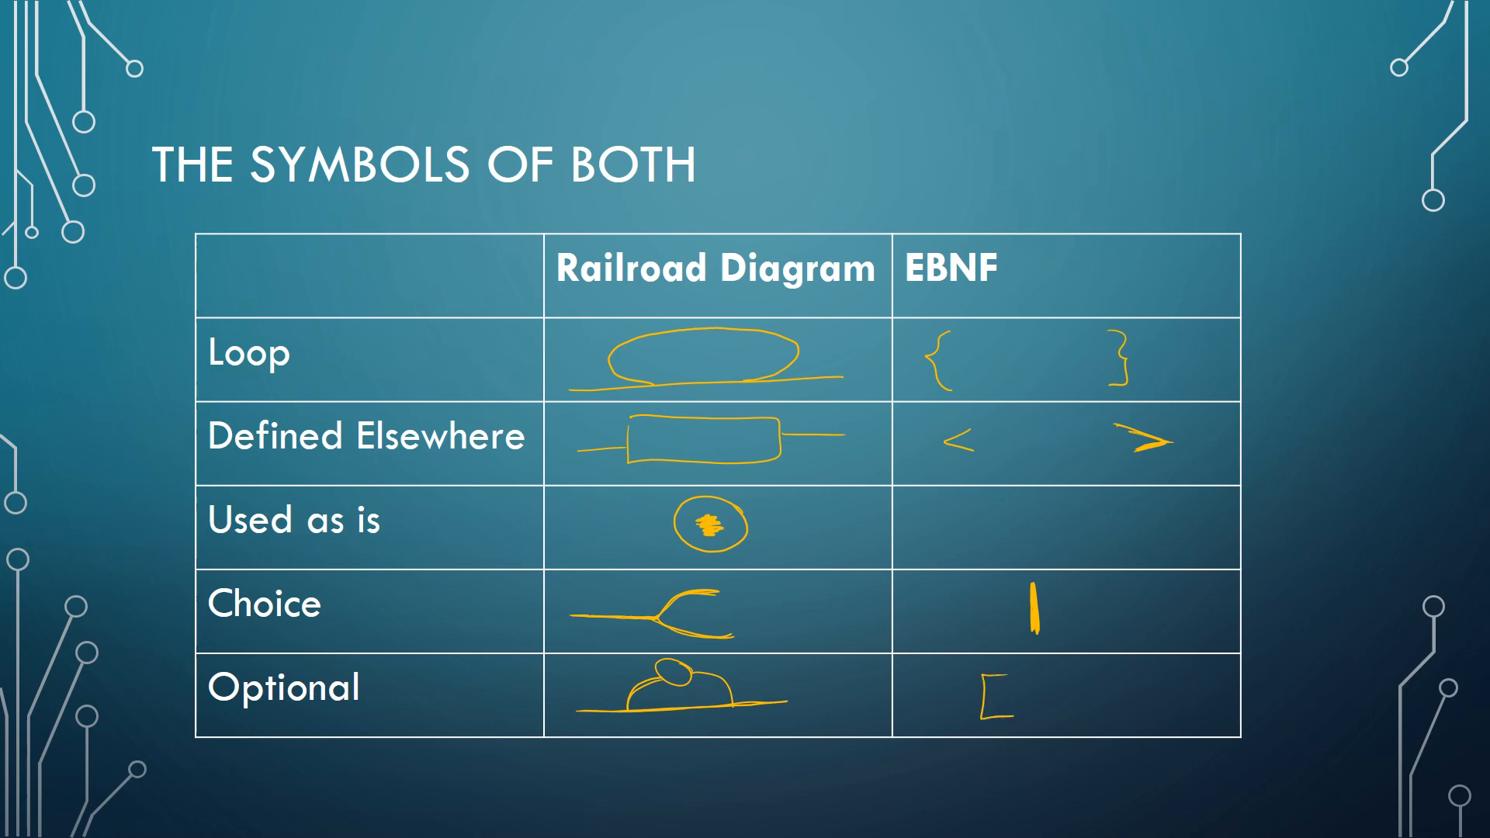
left_click_drag(1093, 675, 1132, 718)
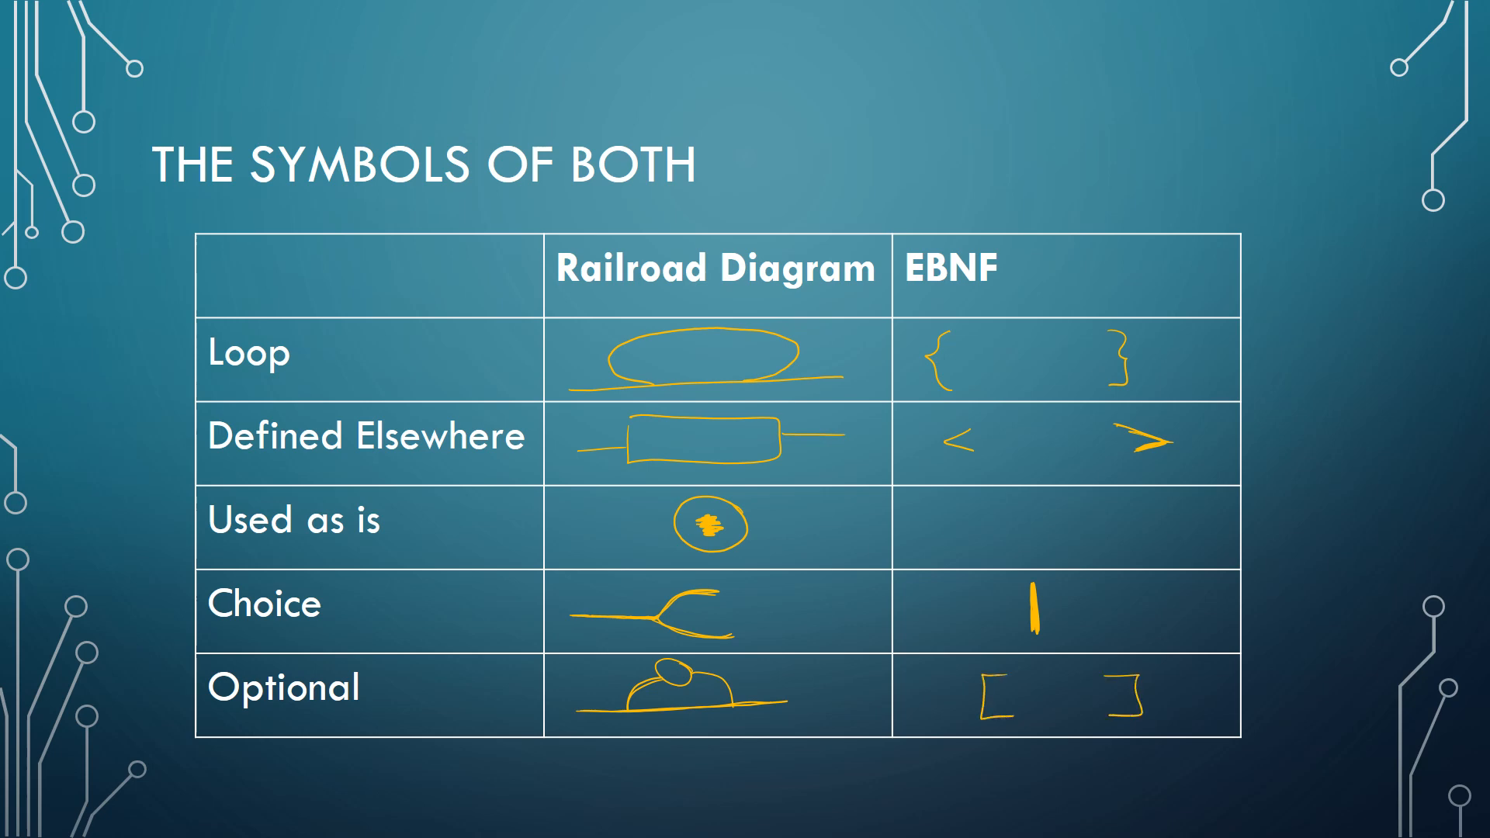